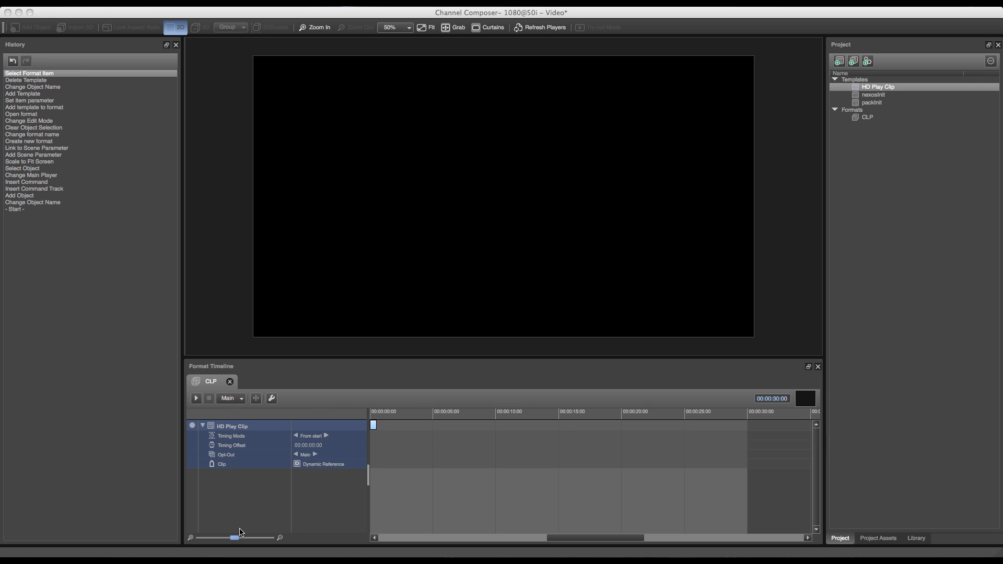
{"action": "mouse_move", "coordinate": [278, 496]}
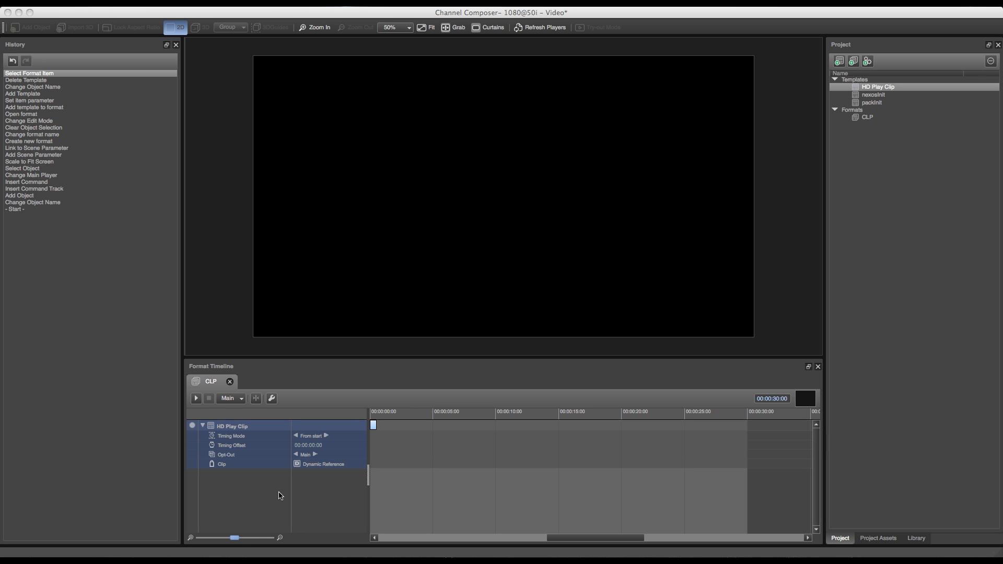
{"action": "mouse_move", "coordinate": [824, 94]}
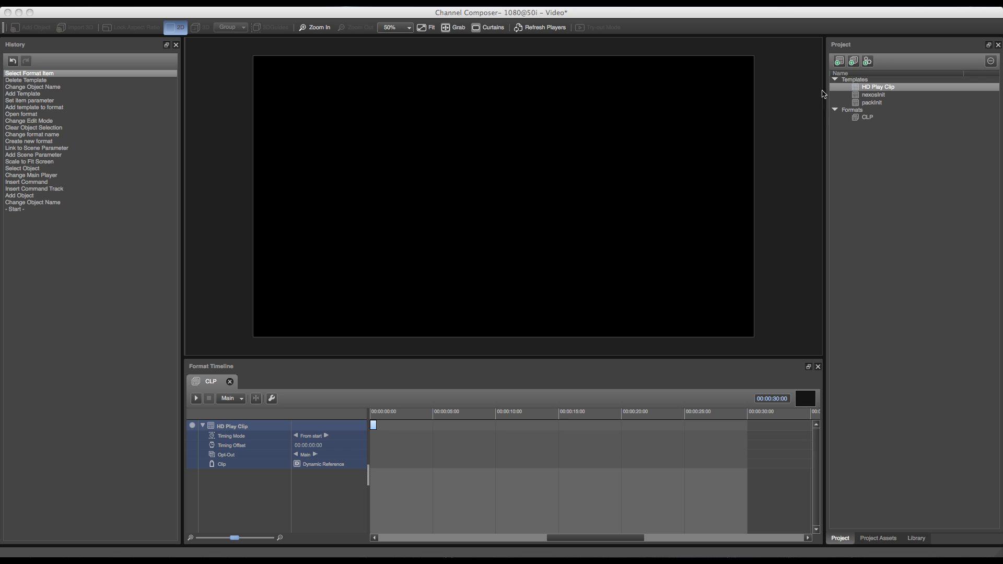
{"action": "mouse_move", "coordinate": [839, 67]}
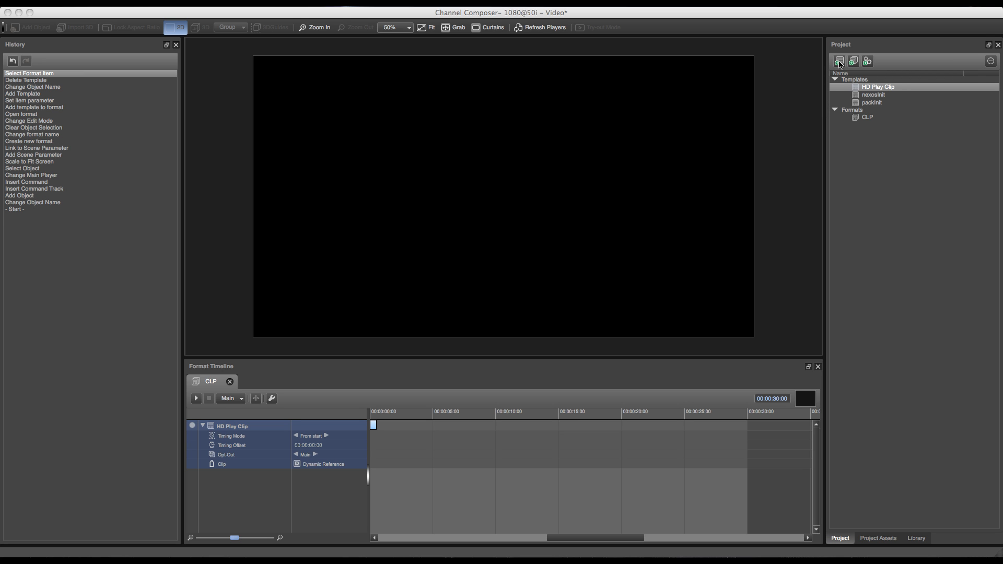
Rename the newly added template to 'HD Bug In'
{"action": "right_click", "coordinate": [871, 102]}
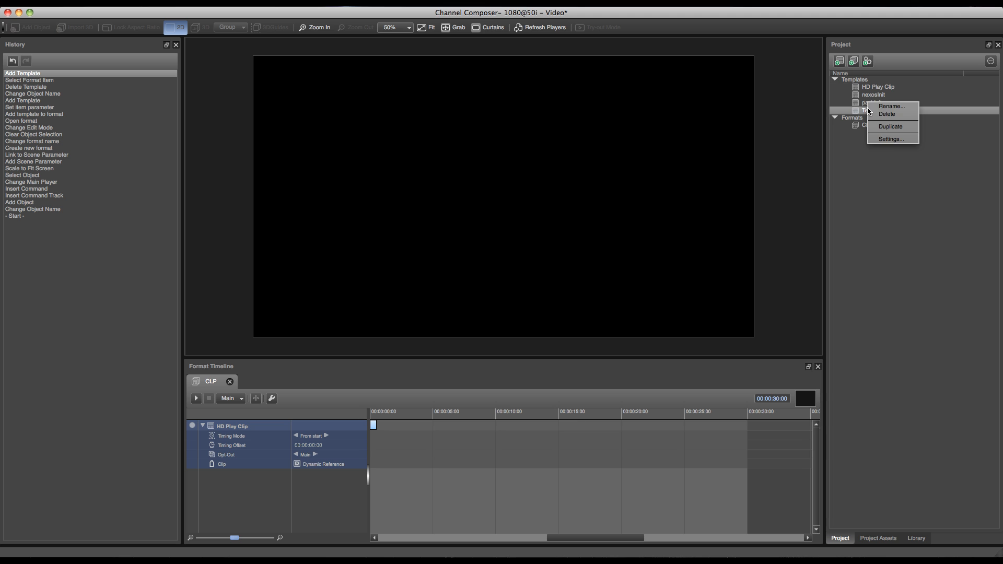
{"action": "left_click", "coordinate": [890, 106]}
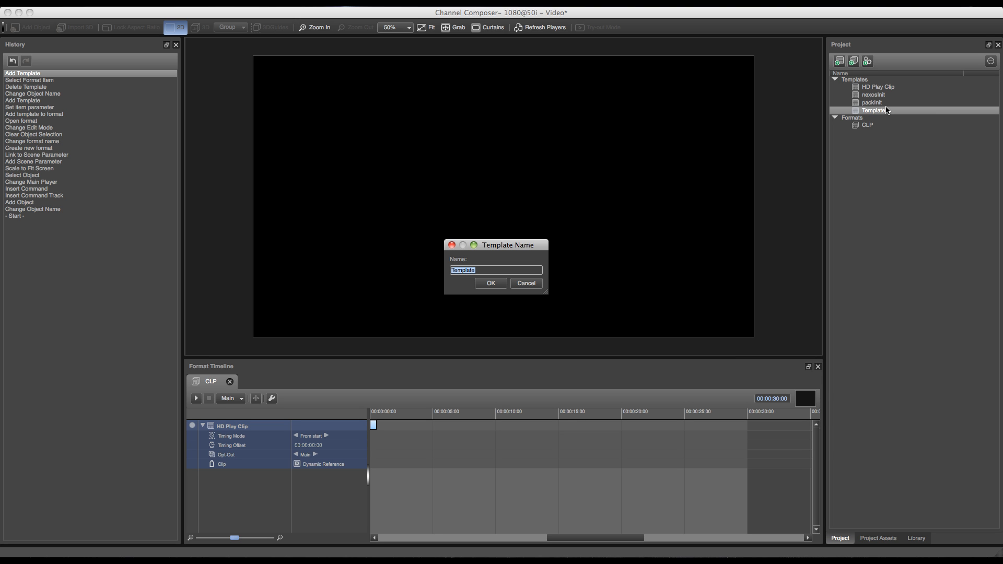
{"action": "type", "text": "HD B"}
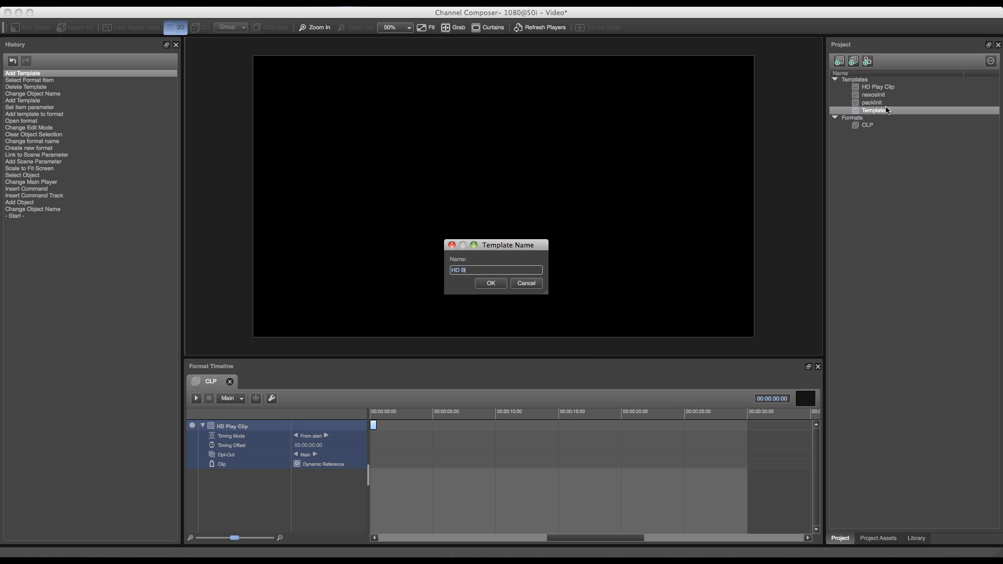
{"action": "left_click", "coordinate": [490, 283]}
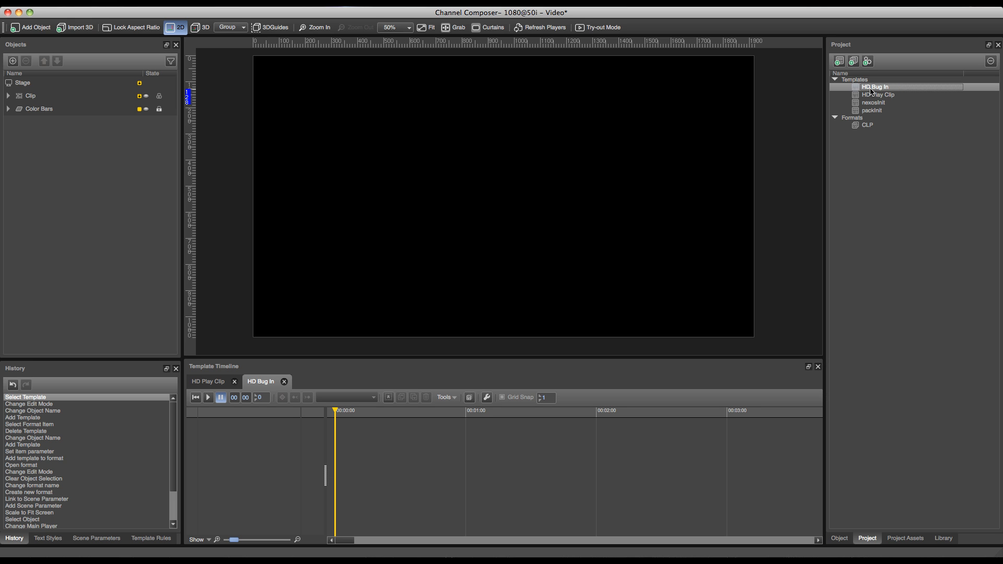
{"action": "mouse_move", "coordinate": [896, 497]}
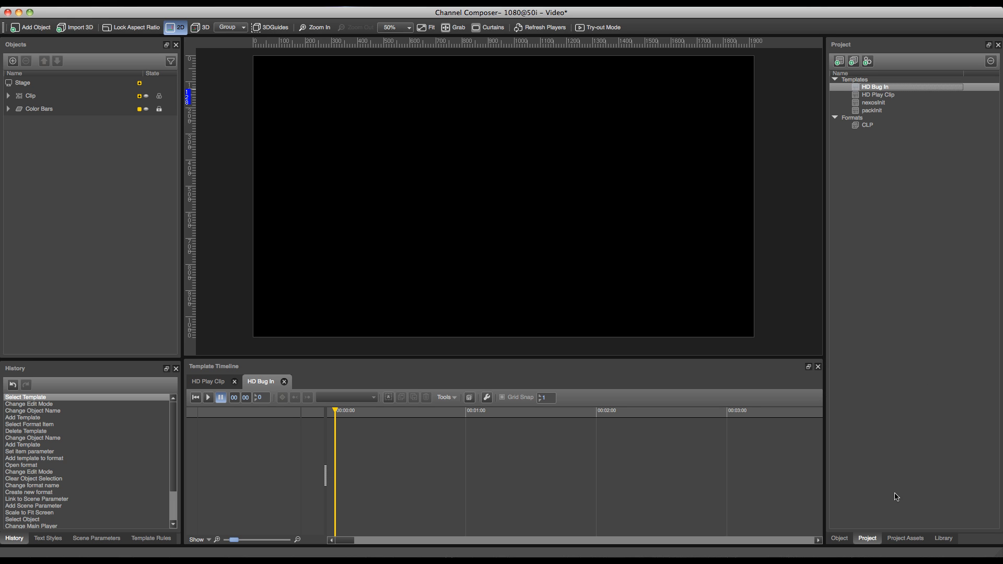
{"action": "mouse_move", "coordinate": [899, 543]}
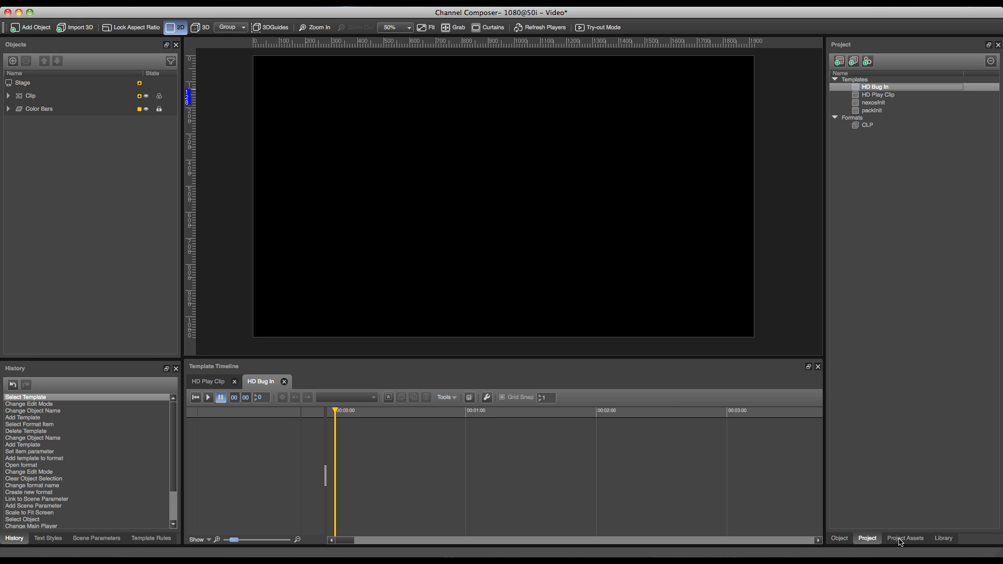
Show the Project Assets Stills category listing bars720.bmp and the gvlogo image
{"action": "left_click", "coordinate": [904, 539]}
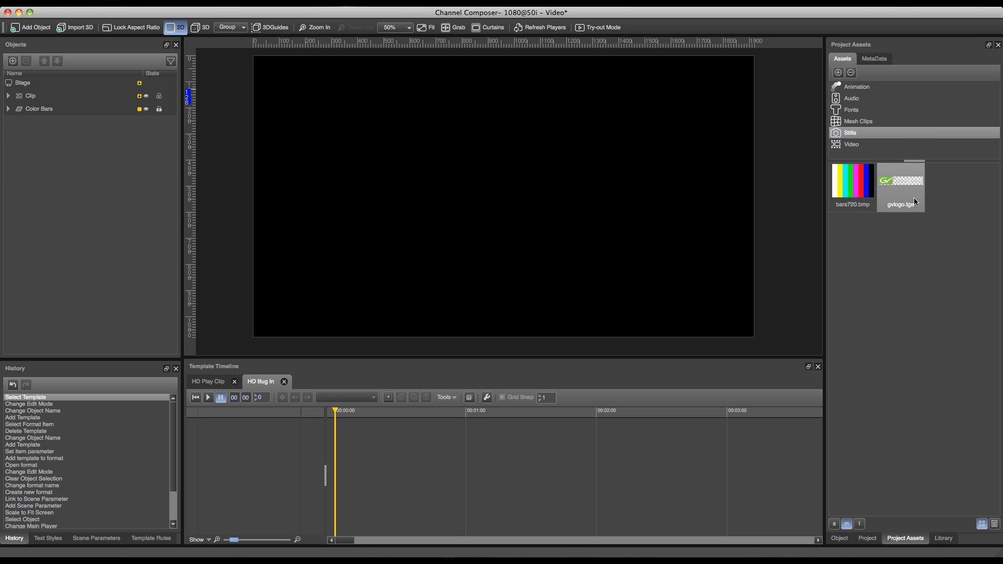
{"action": "mouse_move", "coordinate": [907, 210]}
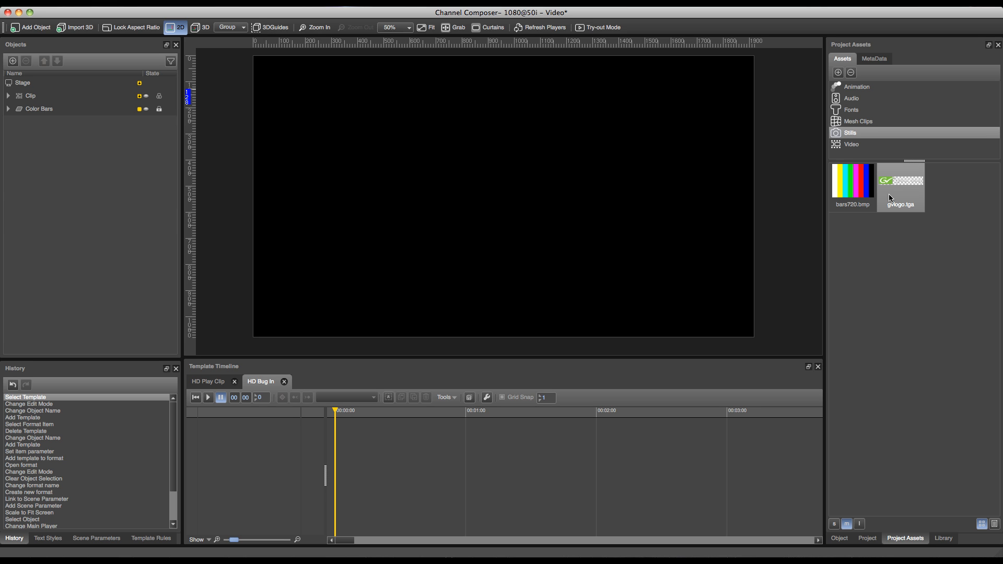
{"action": "mouse_move", "coordinate": [905, 190]}
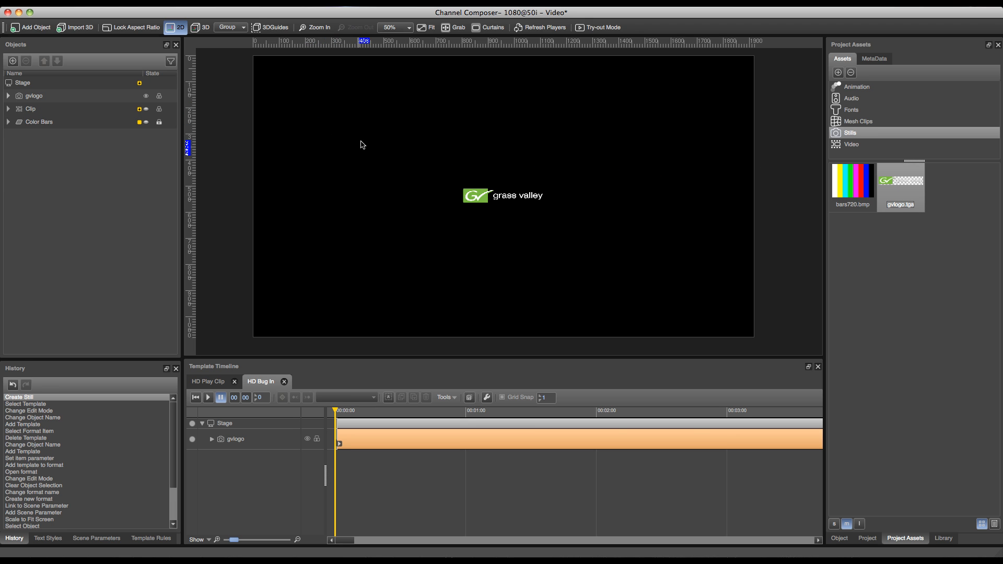
{"action": "mouse_move", "coordinate": [482, 196]}
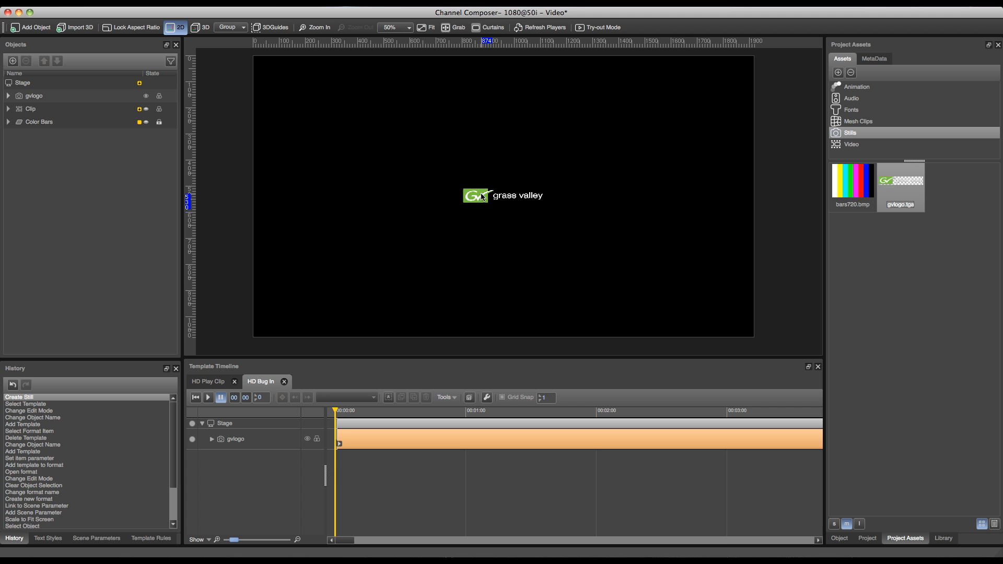
Drag the gvlogo into the upper-left corner and scale it up
{"action": "left_click", "coordinate": [503, 195]}
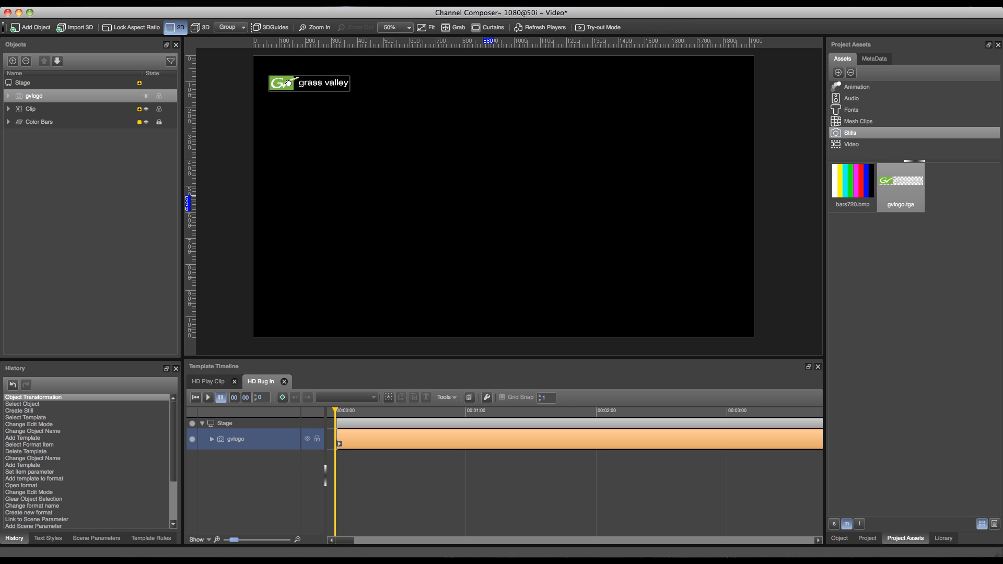
{"action": "left_click", "coordinate": [309, 82]}
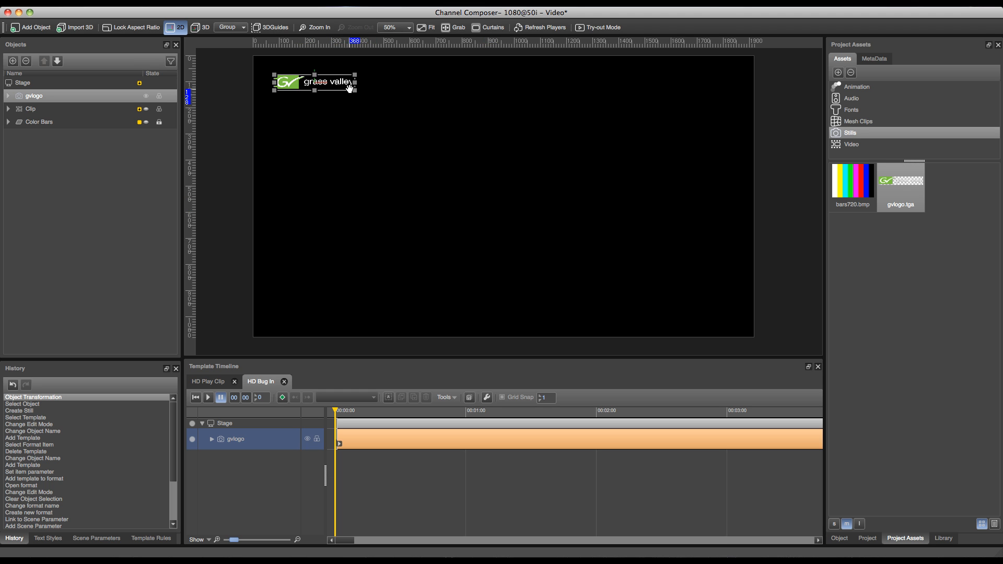
{"action": "left_click_drag", "start_coordinate": [313, 82], "coordinate": [339, 86]}
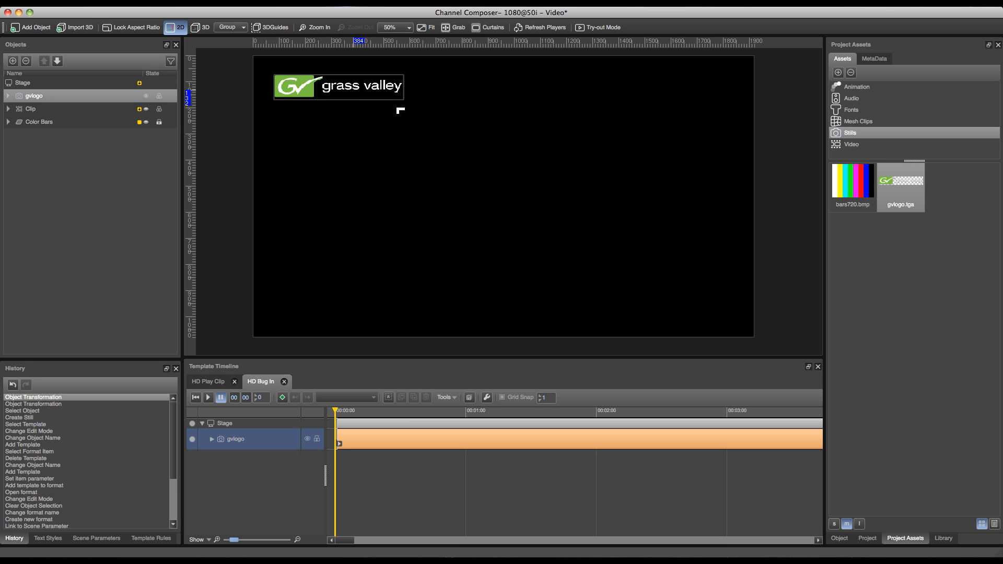
{"action": "left_click", "coordinate": [339, 86]}
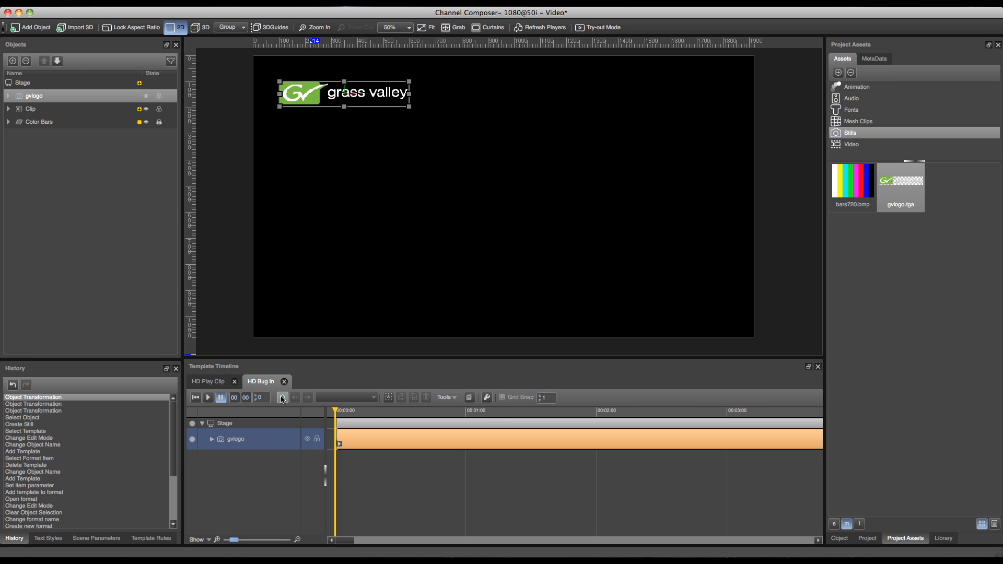
{"action": "mouse_move", "coordinate": [282, 397]}
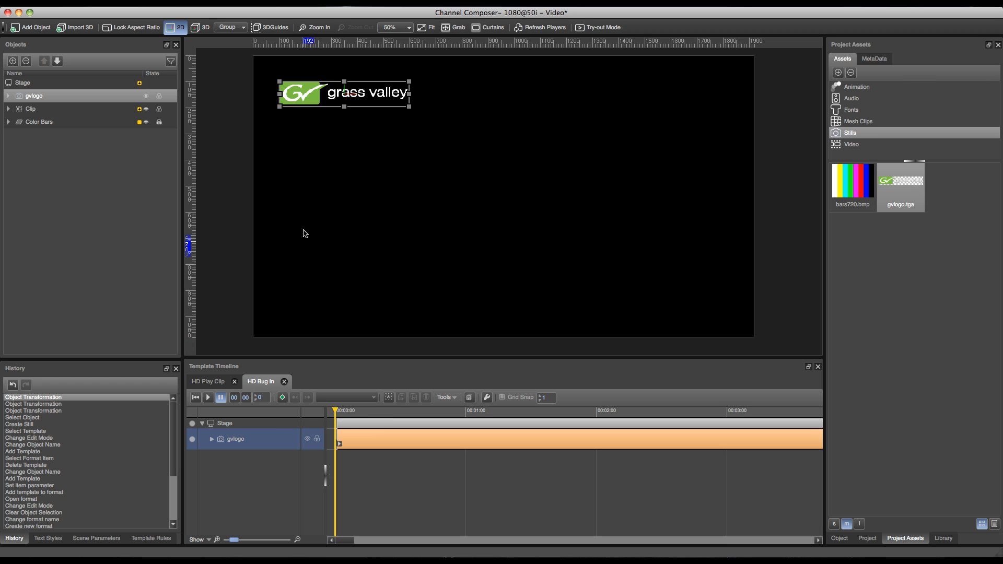
Set the gvlogo's blending opacity to 0% at frame 0 and keyframe it
{"action": "left_click", "coordinate": [838, 538]}
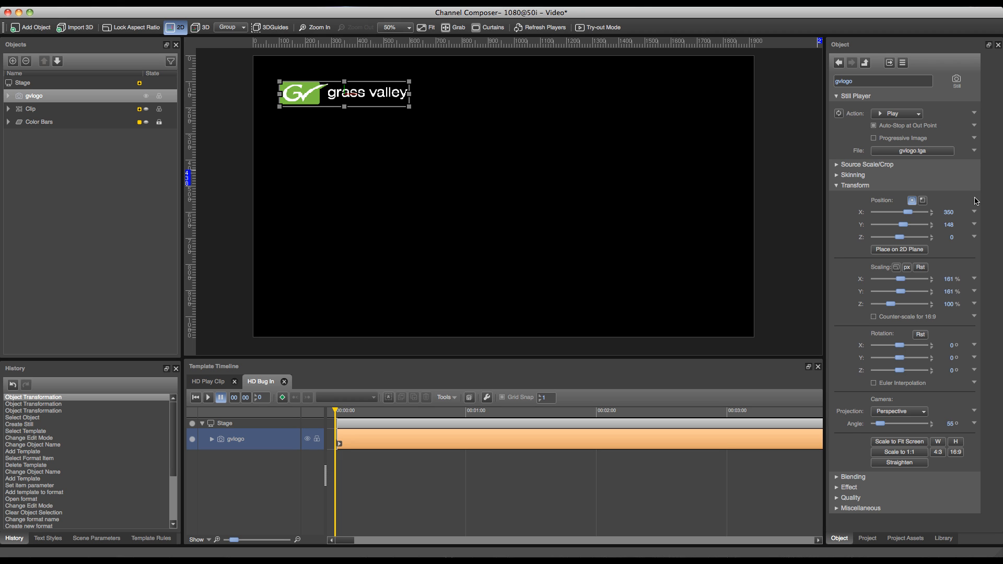
{"action": "mouse_move", "coordinate": [867, 186]}
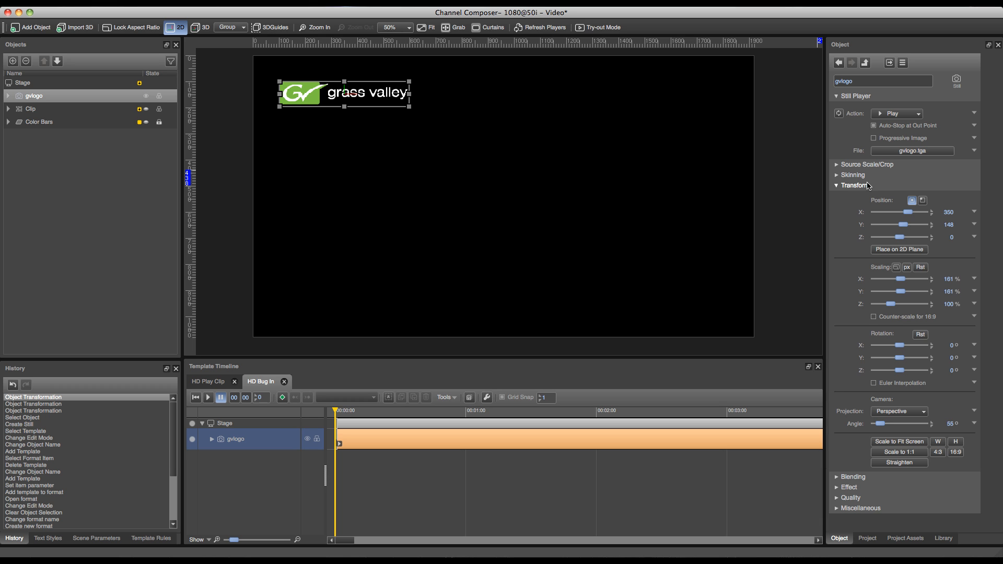
{"action": "left_click", "coordinate": [856, 185]}
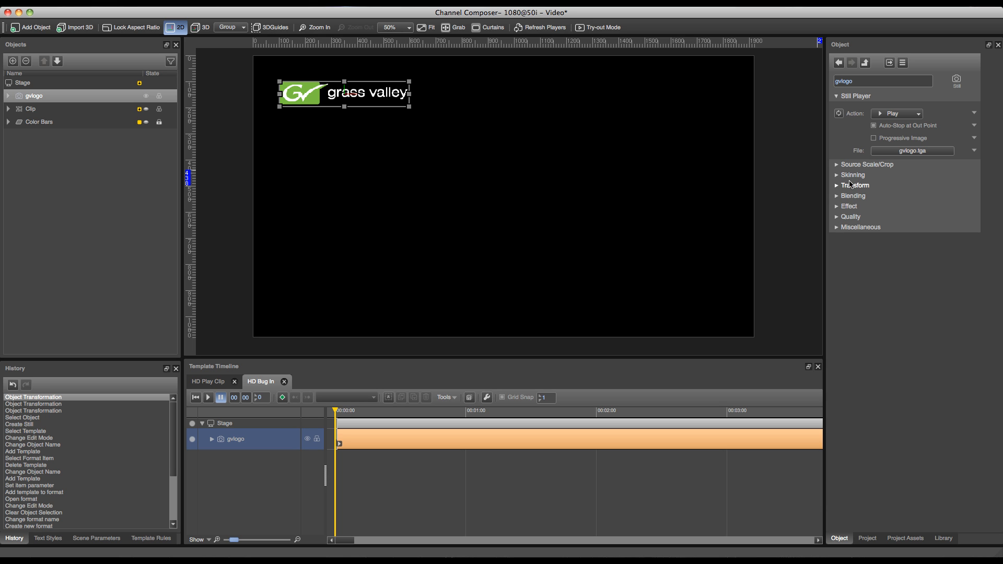
{"action": "left_click", "coordinate": [853, 196]}
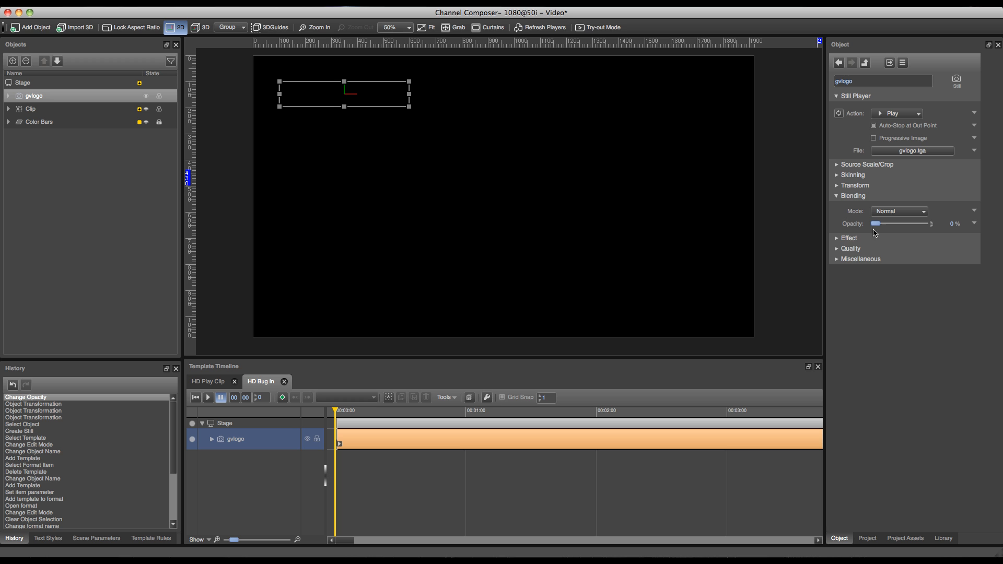
{"action": "mouse_move", "coordinate": [890, 234]}
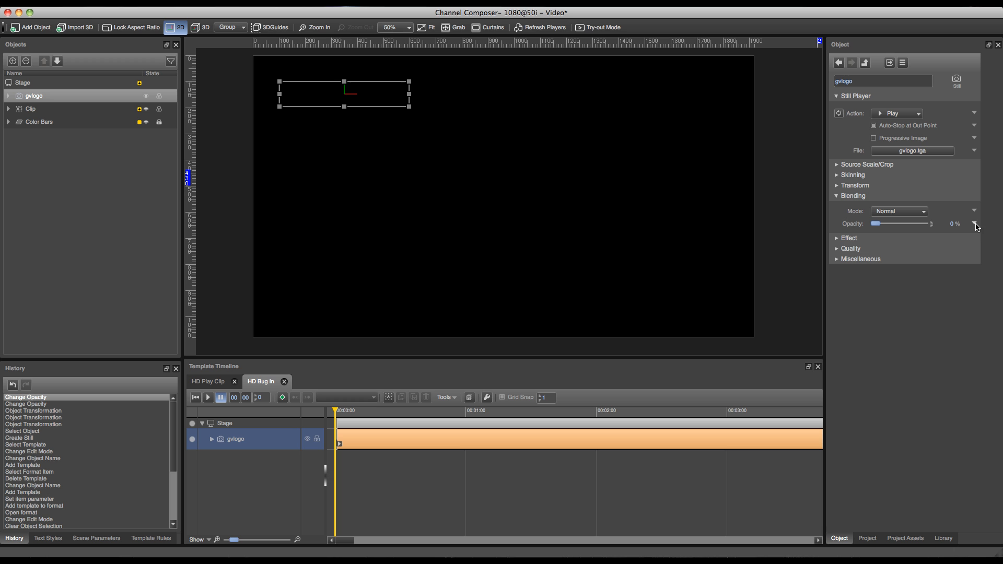
{"action": "left_click", "coordinate": [975, 225]}
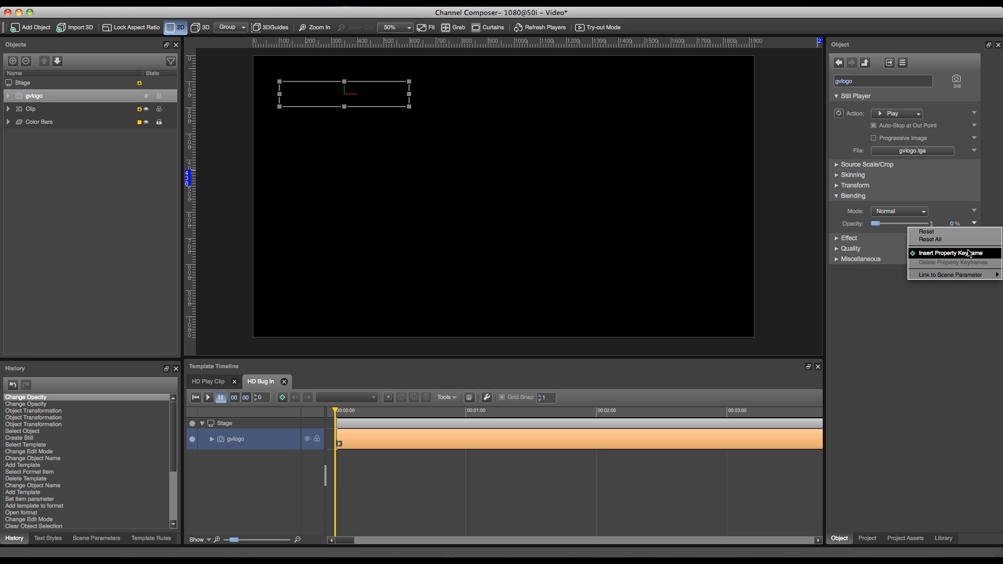
{"action": "left_click", "coordinate": [944, 252]}
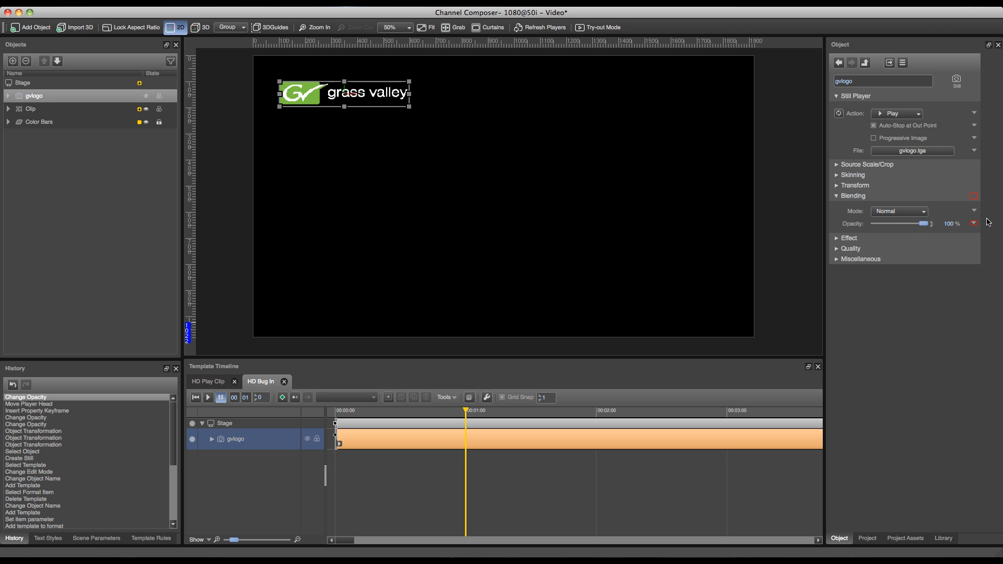
Keyframe 100% logo opacity at one second, then replay the fade-in from the start
{"action": "left_click", "coordinate": [972, 222]}
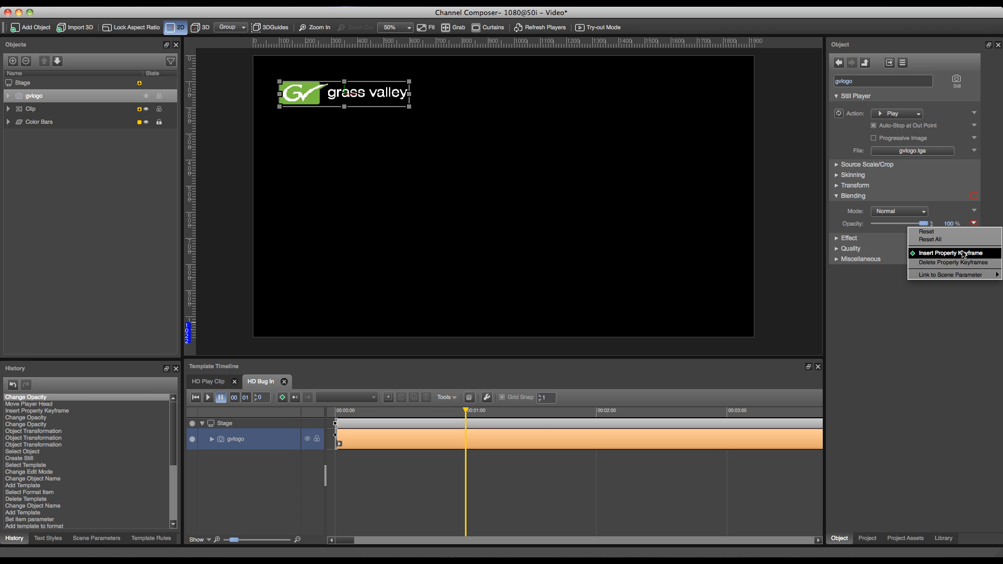
{"action": "left_click", "coordinate": [952, 253]}
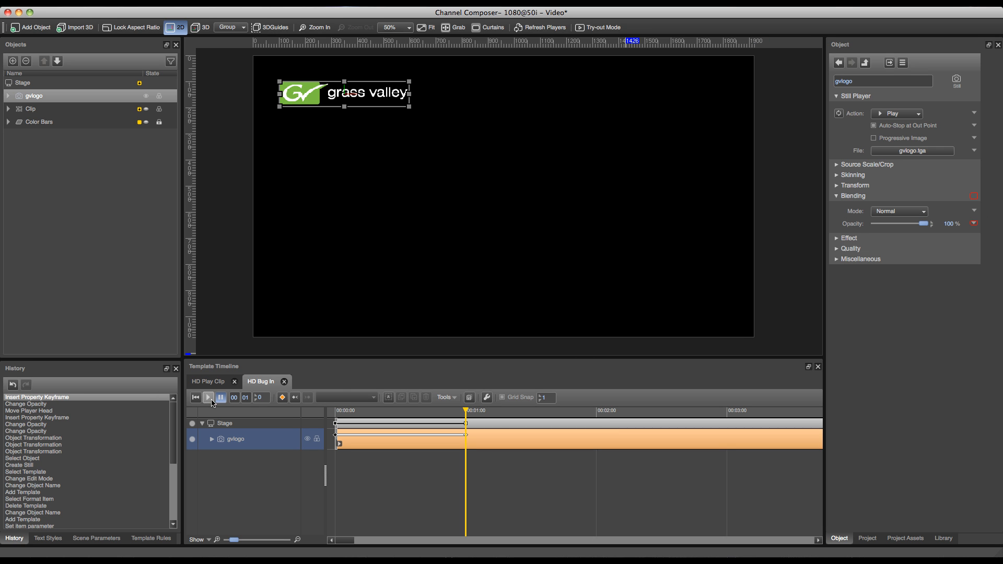
{"action": "left_click", "coordinate": [195, 397]}
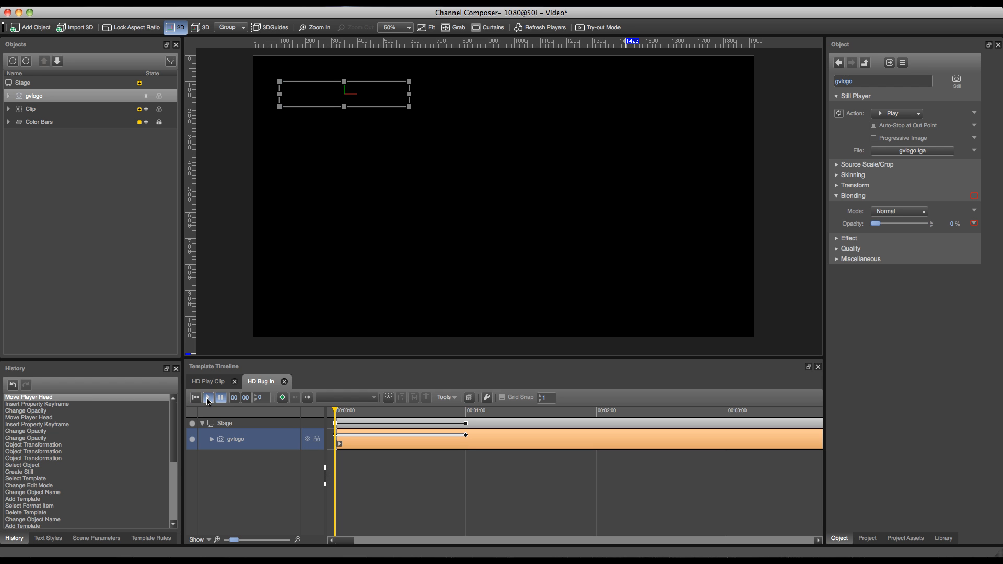
{"action": "left_click", "coordinate": [208, 397]}
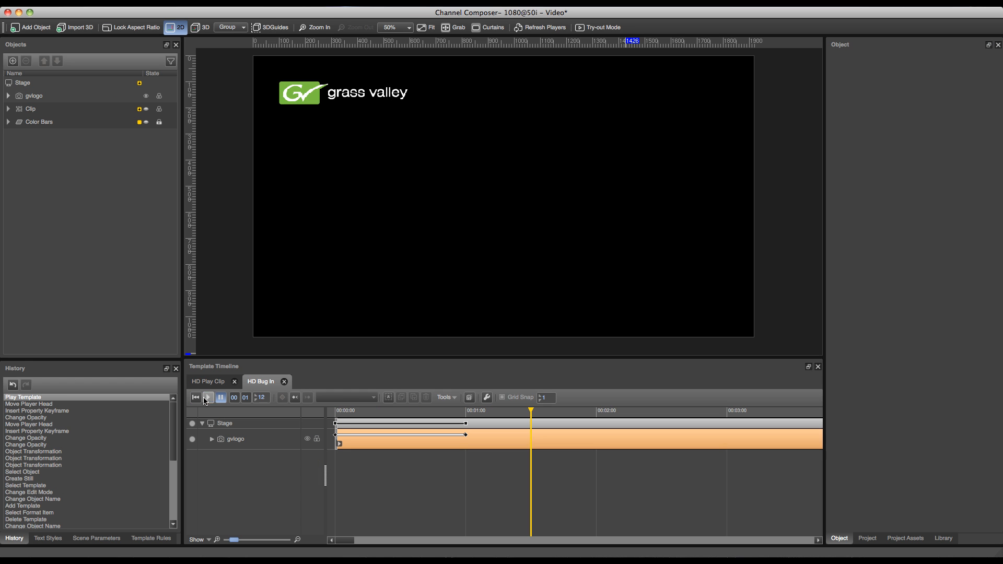
{"action": "left_click", "coordinate": [208, 397]}
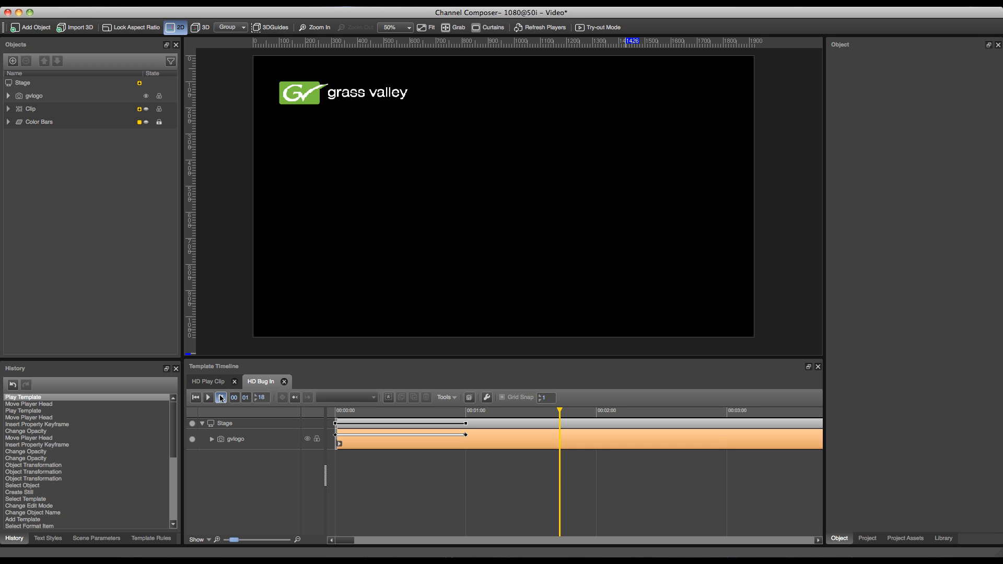
Duplicate HD Bug In, rename the copy 'HD Bug Out', and preview it
{"action": "left_click", "coordinate": [221, 397]}
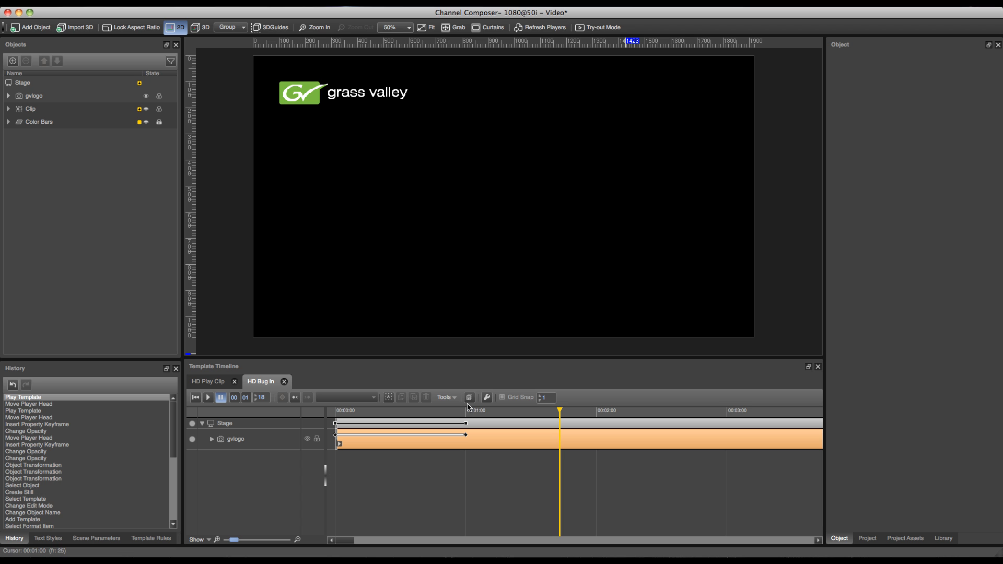
{"action": "mouse_move", "coordinate": [469, 397]}
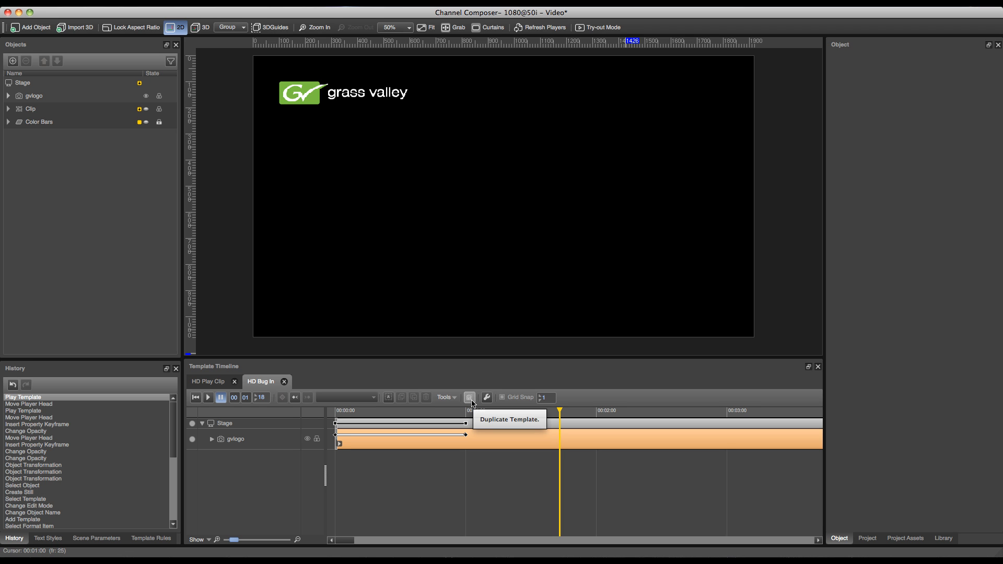
{"action": "left_click", "coordinate": [469, 397]}
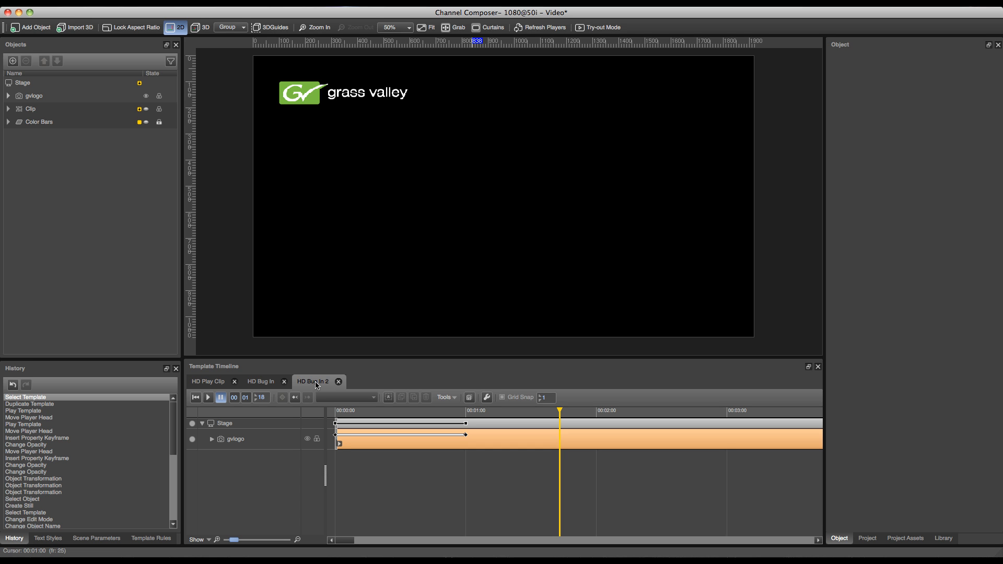
{"action": "double_click", "coordinate": [313, 381]}
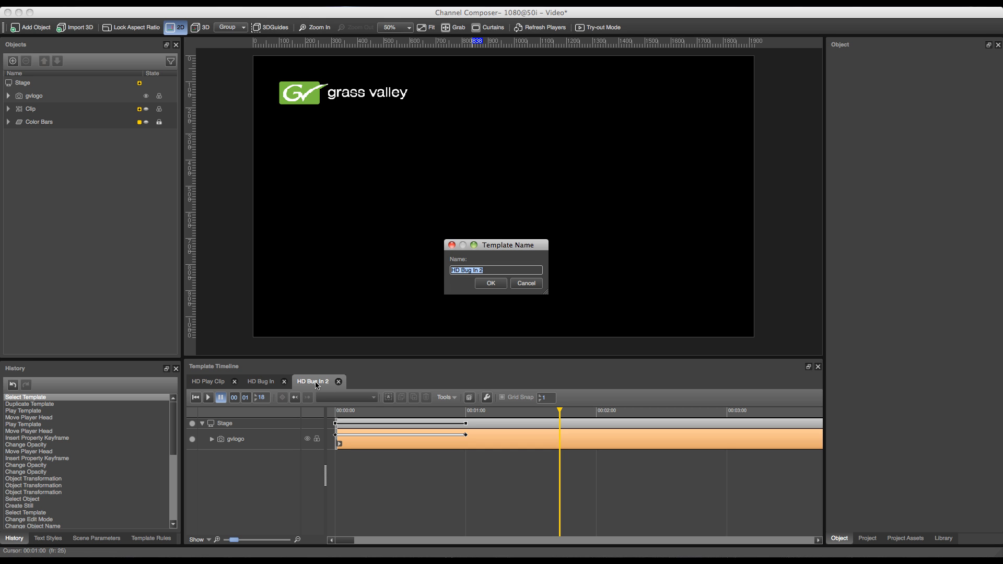
{"action": "type", "text": "HD Bug O"}
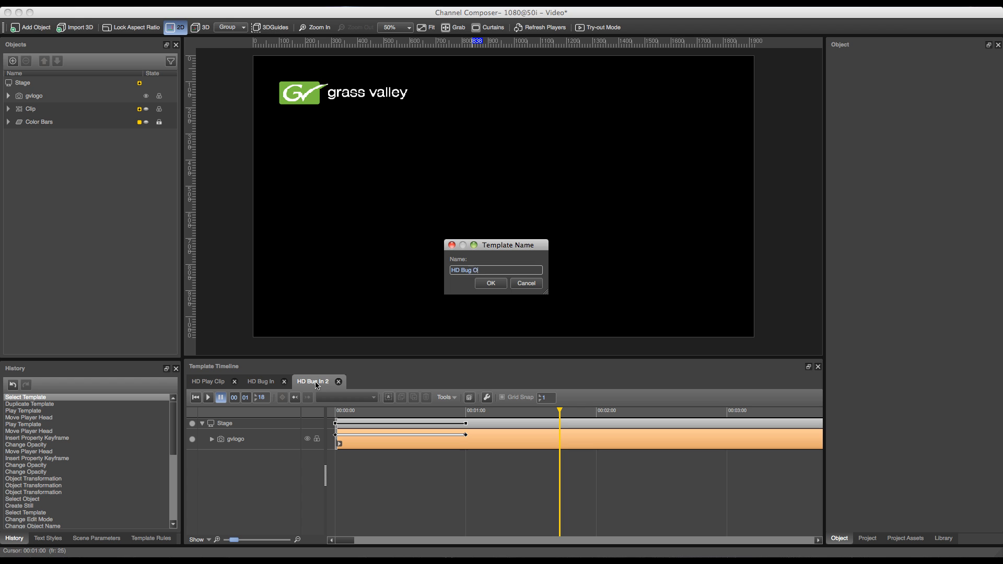
{"action": "left_click", "coordinate": [490, 283]}
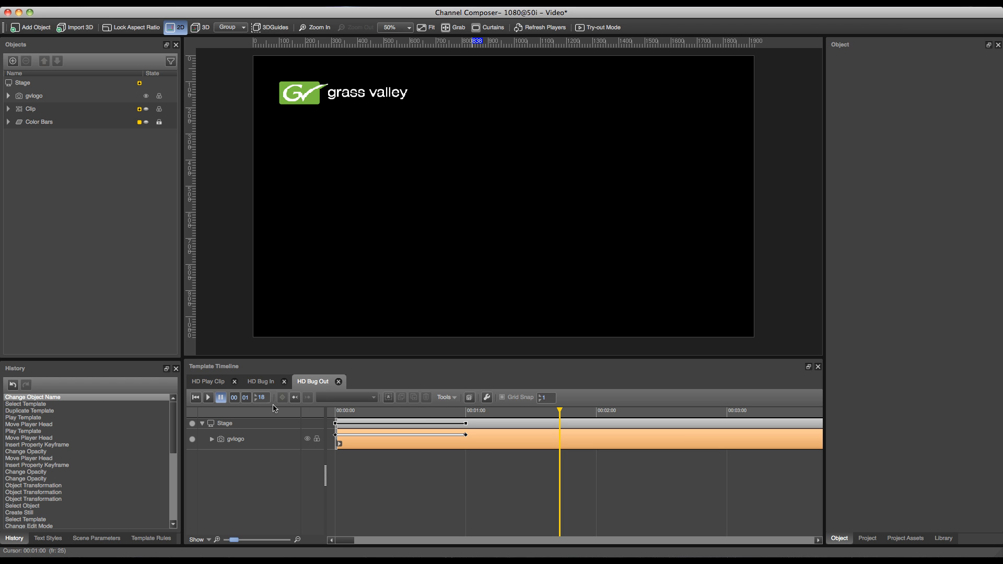
{"action": "left_click", "coordinate": [208, 397]}
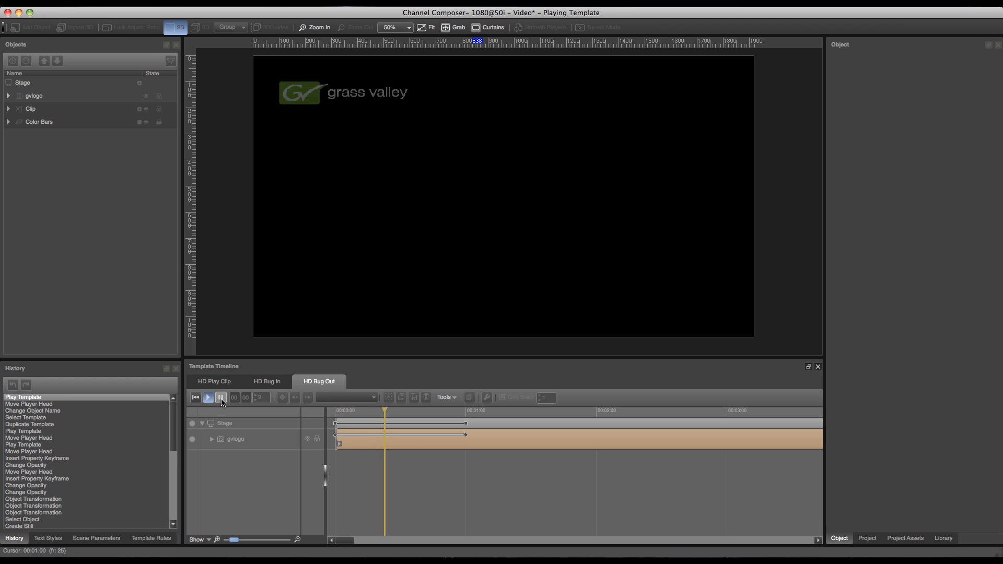
{"action": "left_click", "coordinate": [221, 397]}
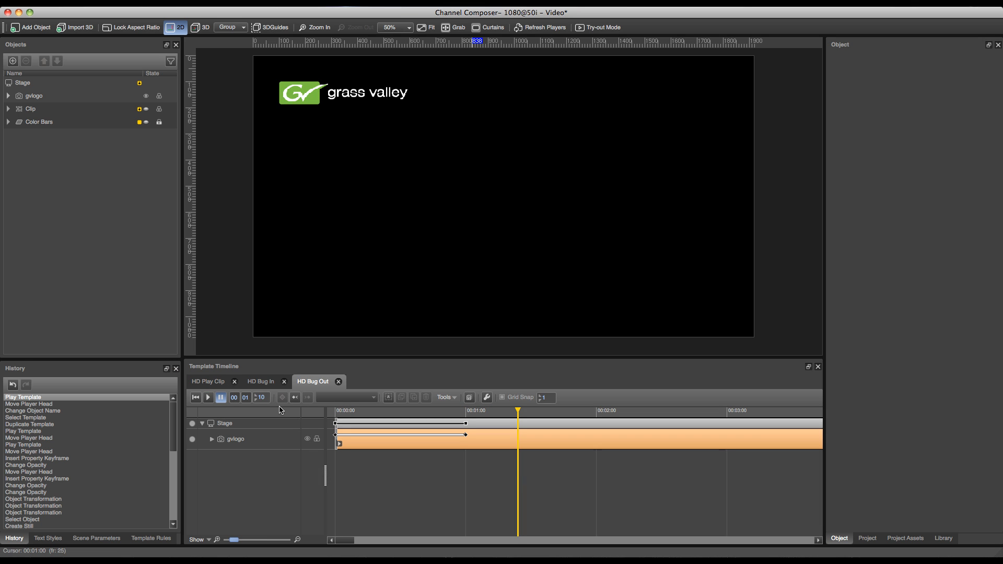
{"action": "mouse_move", "coordinate": [301, 415]}
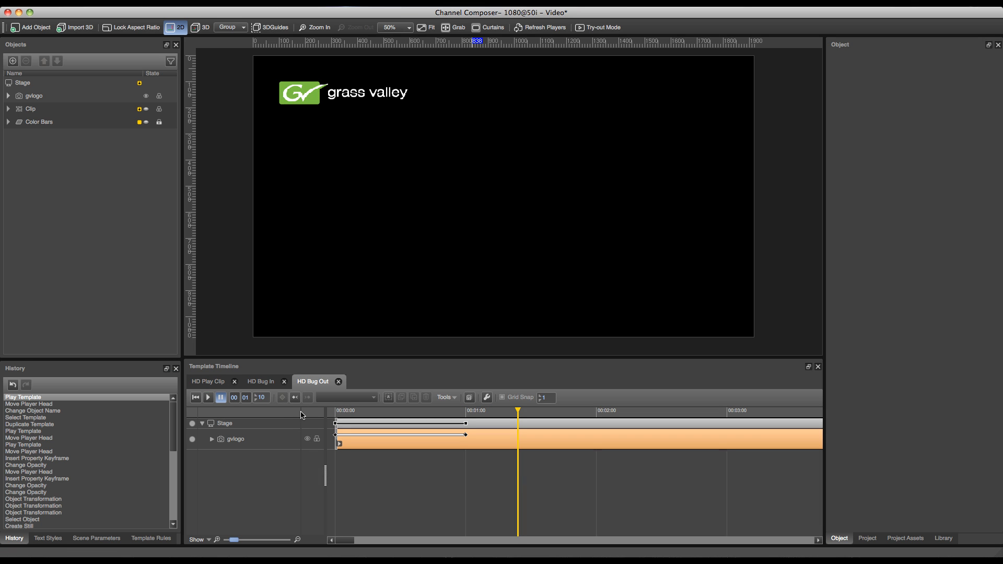
{"action": "mouse_move", "coordinate": [386, 414]}
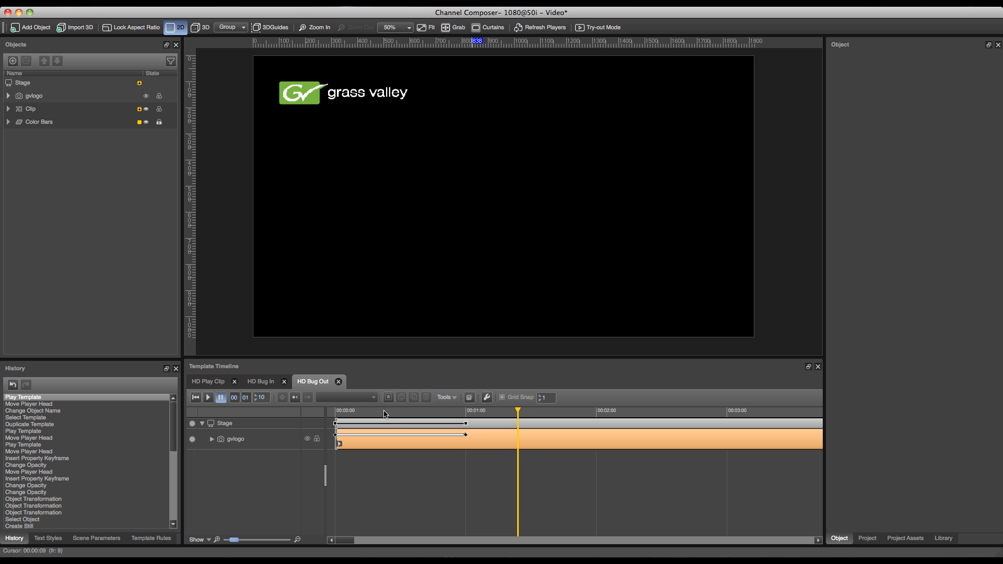
{"action": "mouse_move", "coordinate": [387, 397]}
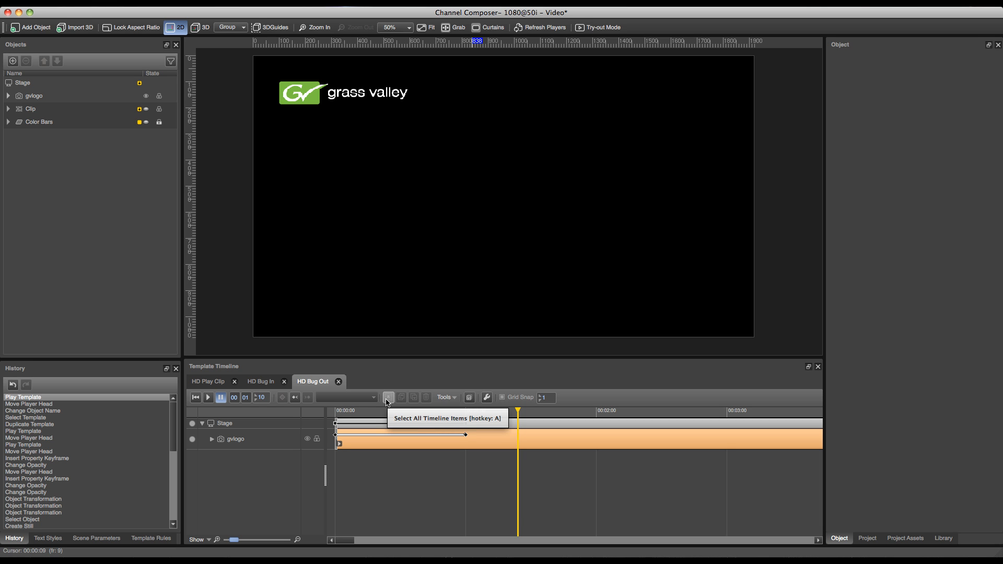
Reverse HD Bug Out's opacity keyframes so the logo fades out, preview, and enter try-out mode
{"action": "left_click", "coordinate": [388, 397]}
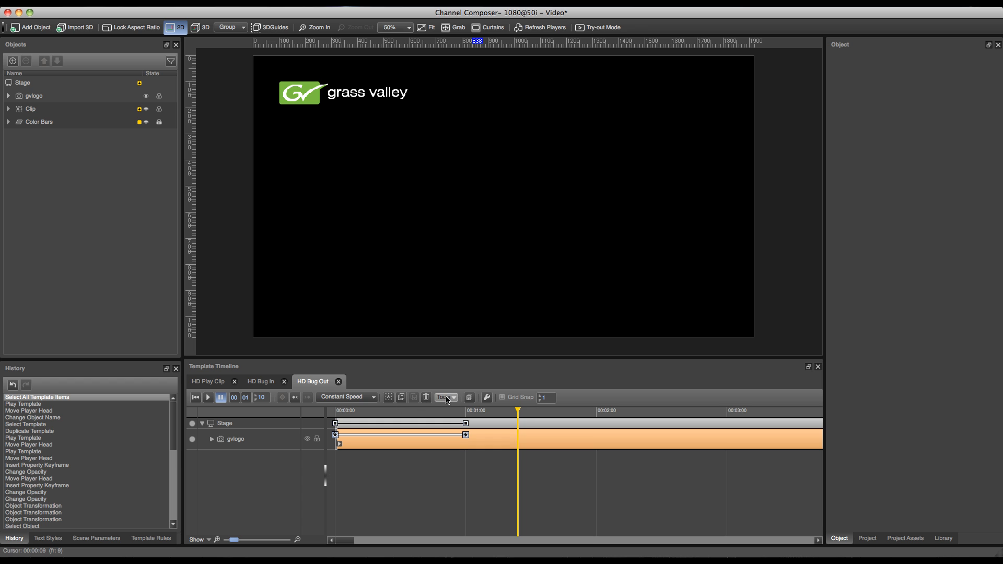
{"action": "left_click", "coordinate": [443, 397]}
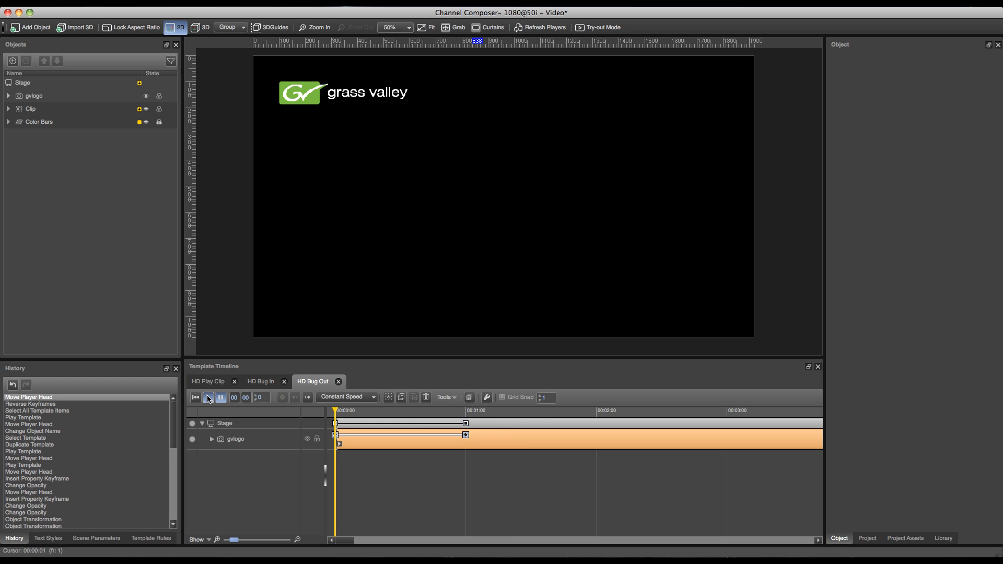
{"action": "left_click", "coordinate": [208, 397]}
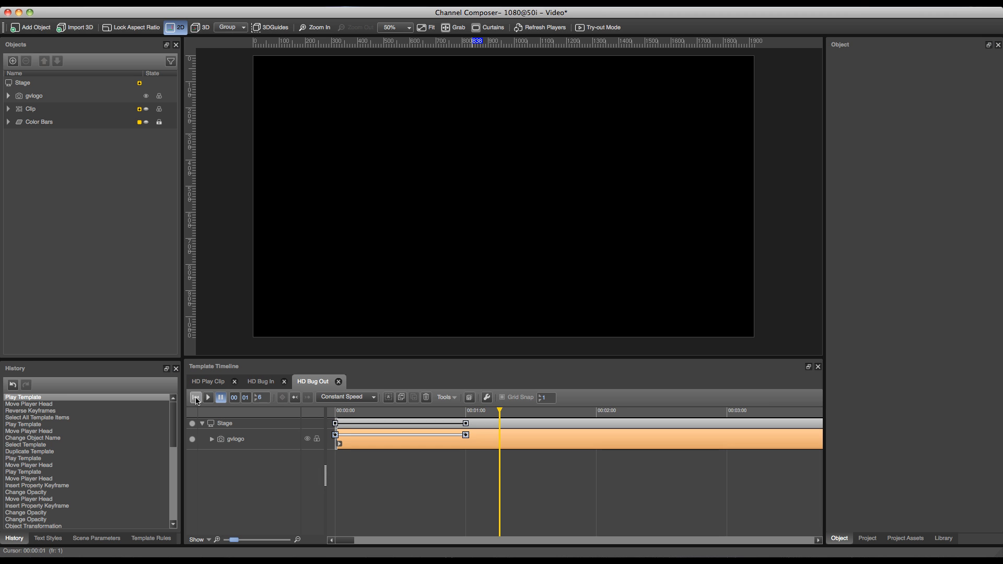
{"action": "left_click", "coordinate": [208, 397]}
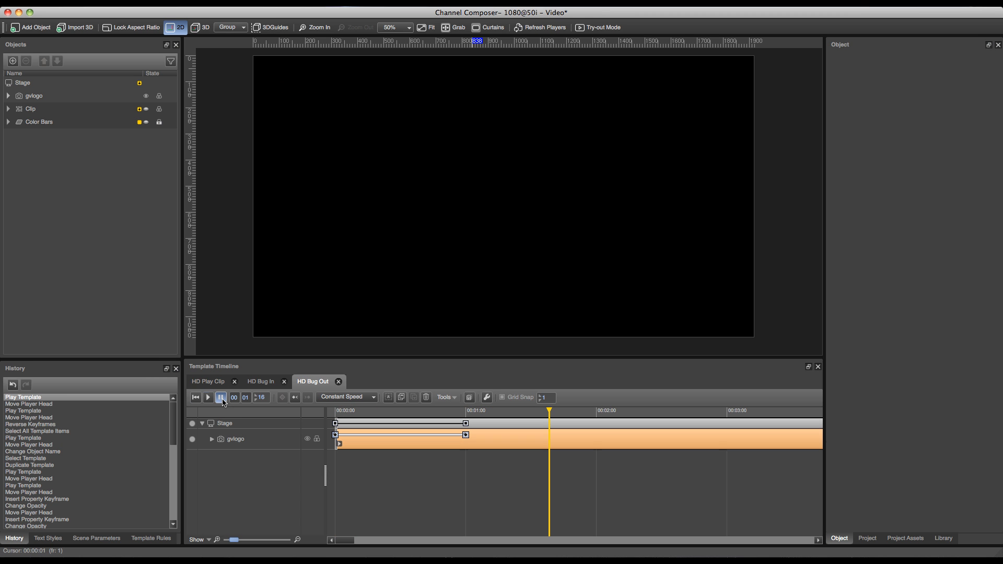
{"action": "left_click", "coordinate": [234, 439]}
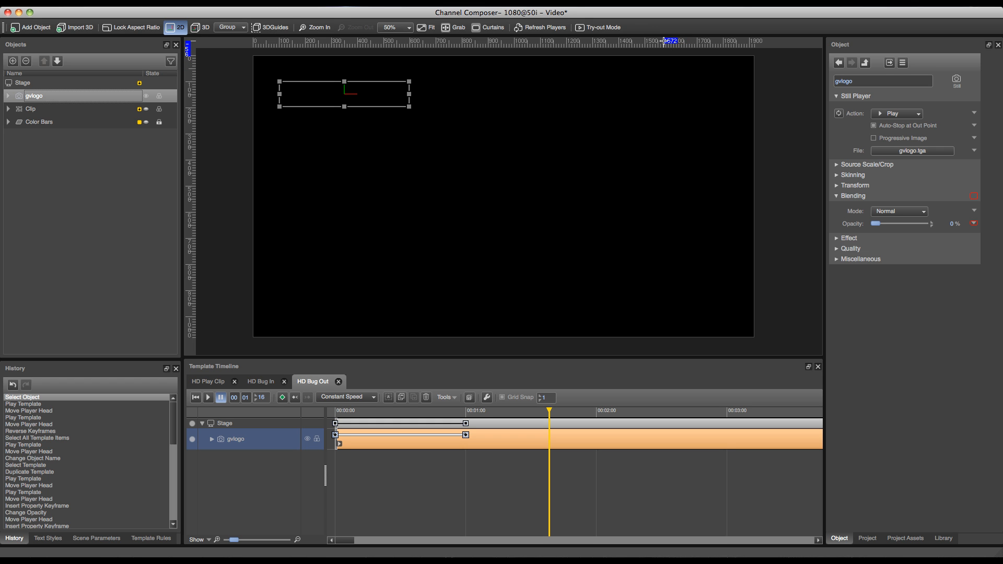
{"action": "left_click", "coordinate": [597, 27]}
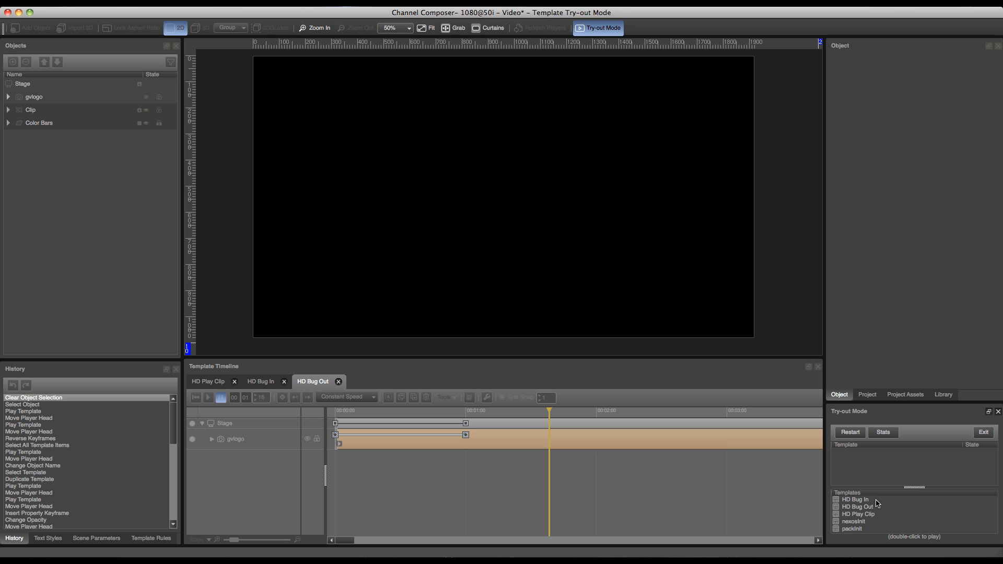
{"action": "mouse_move", "coordinate": [872, 502]}
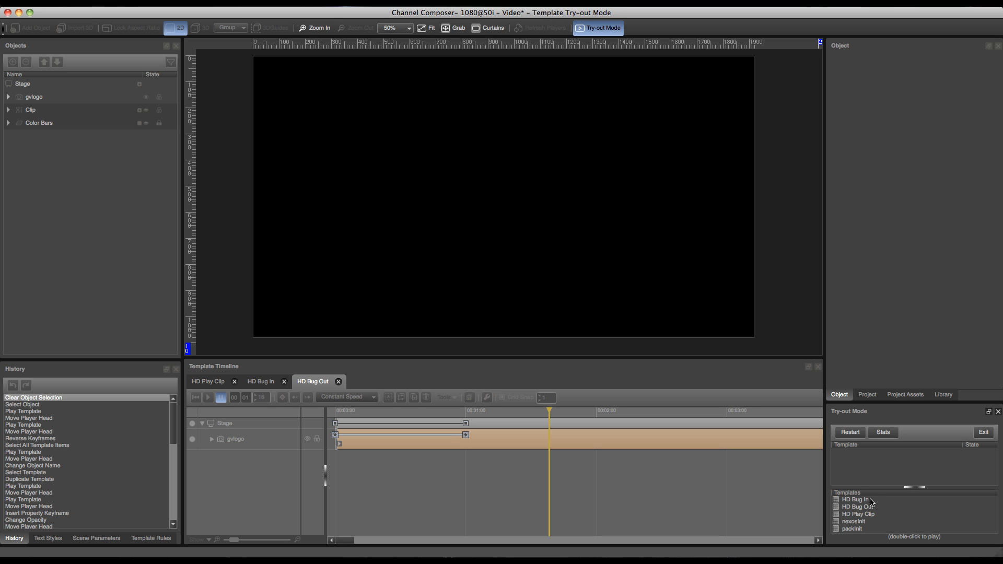
Play HD Bug In, then HD Bug Out, and exit try-out mode
{"action": "double_click", "coordinate": [855, 500]}
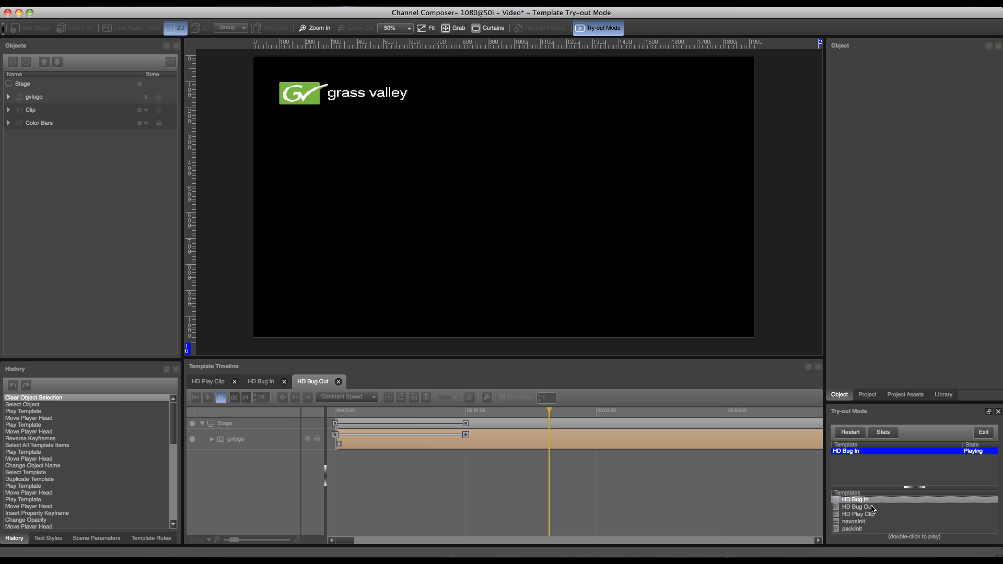
{"action": "double_click", "coordinate": [857, 507]}
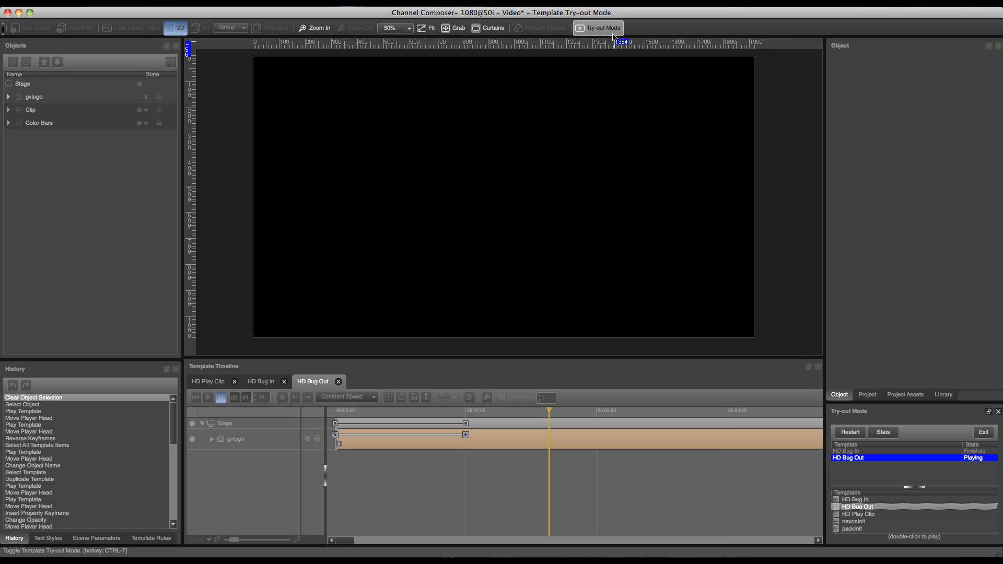
{"action": "left_click", "coordinate": [597, 28]}
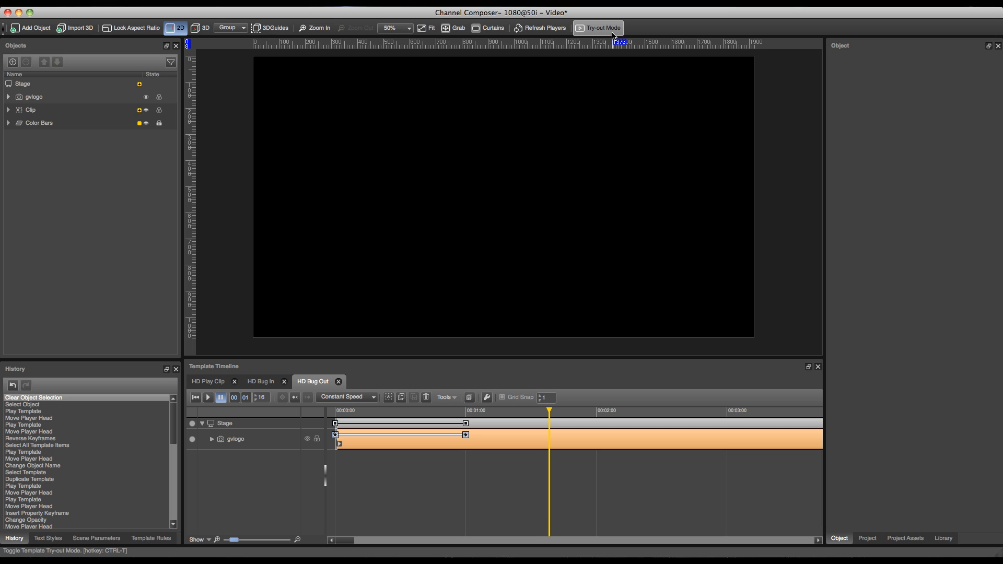
{"action": "mouse_move", "coordinate": [605, 34]}
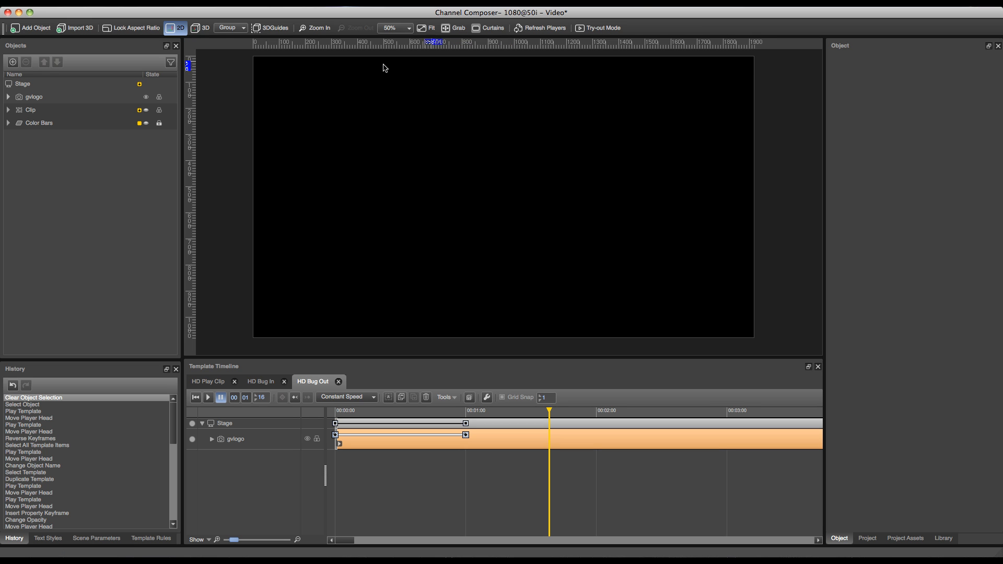
{"action": "mouse_move", "coordinate": [40, 96]}
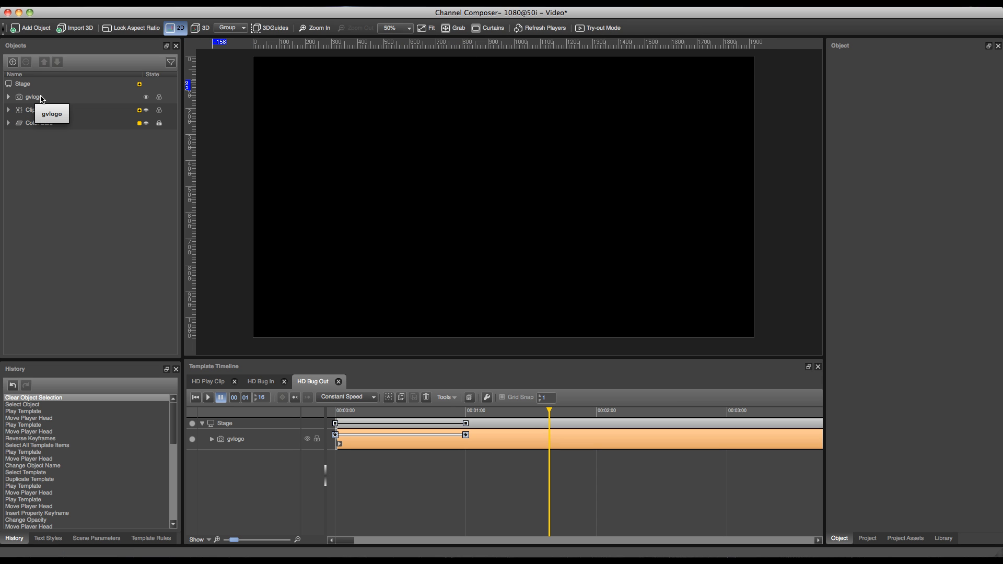
{"action": "mouse_move", "coordinate": [41, 99]}
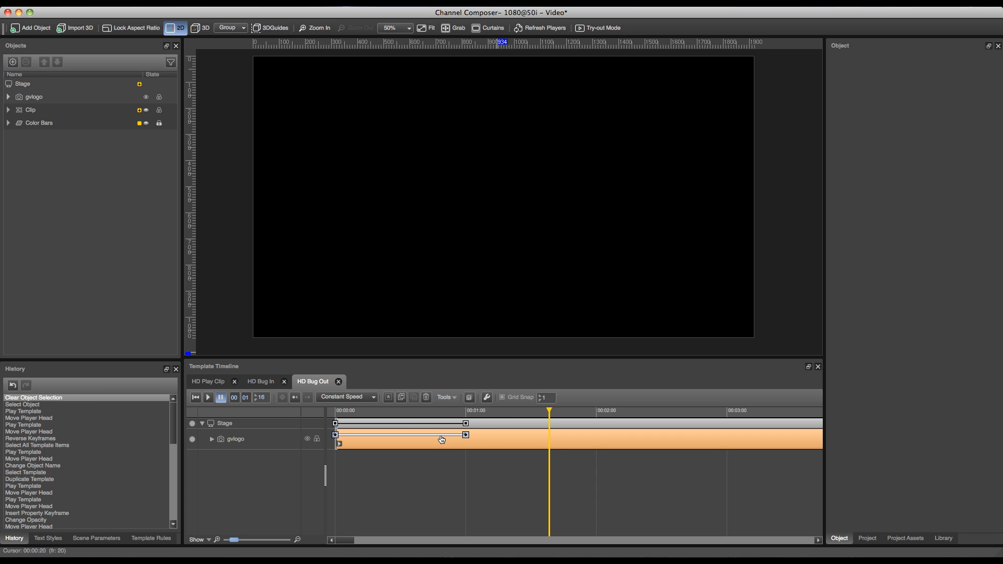
Enable an out point on HD Bug Out's gvlogo timeline track
{"action": "right_click", "coordinate": [440, 440]}
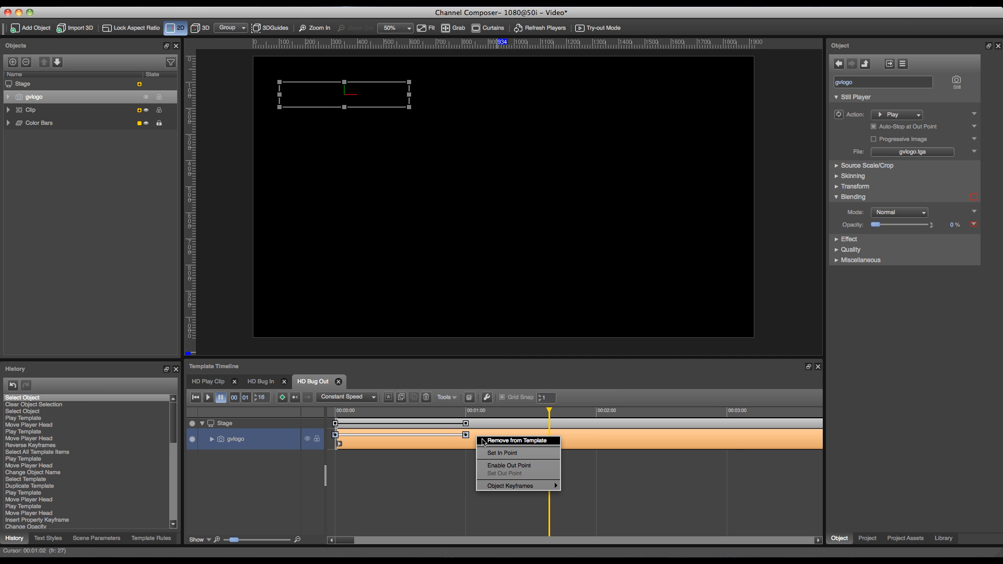
{"action": "mouse_move", "coordinate": [504, 465]}
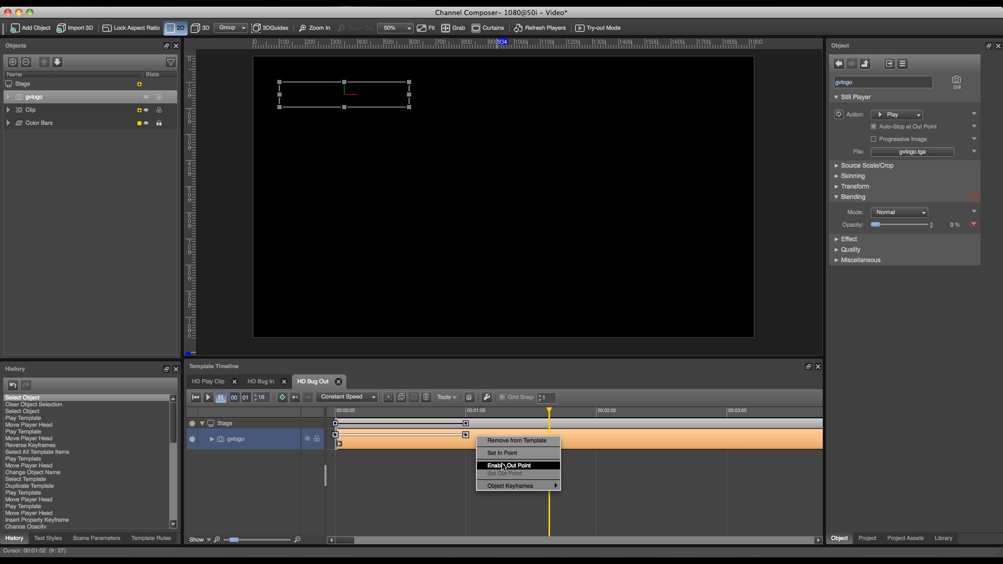
{"action": "left_click", "coordinate": [505, 465]}
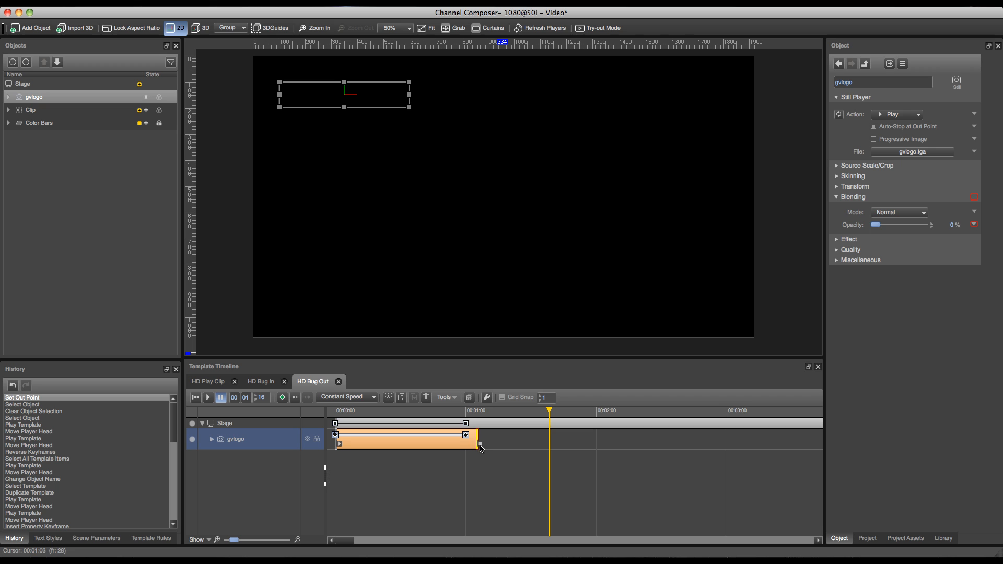
{"action": "mouse_move", "coordinate": [281, 397]}
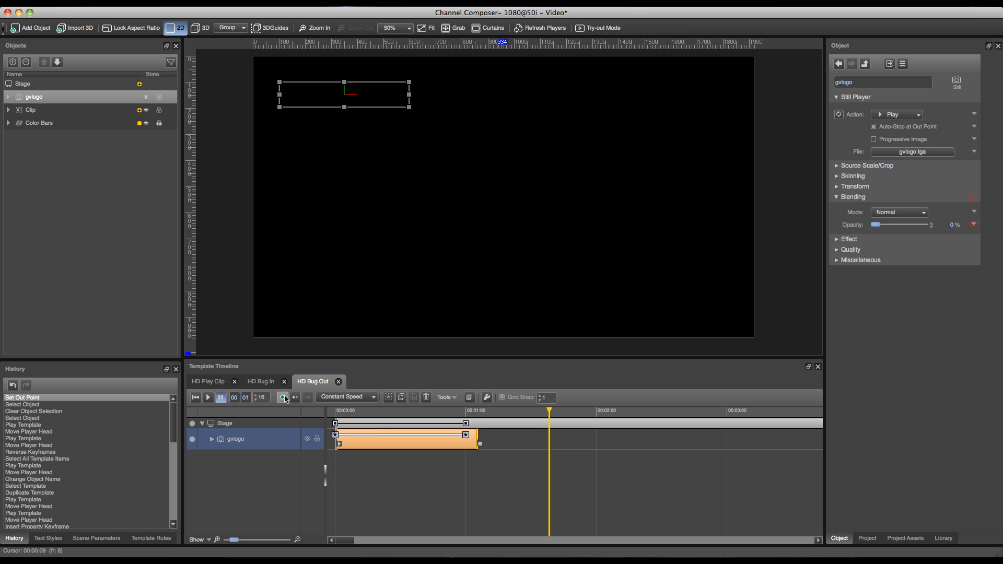
Add a new format to the project and rename it 'BG'
{"action": "left_click", "coordinate": [283, 397]}
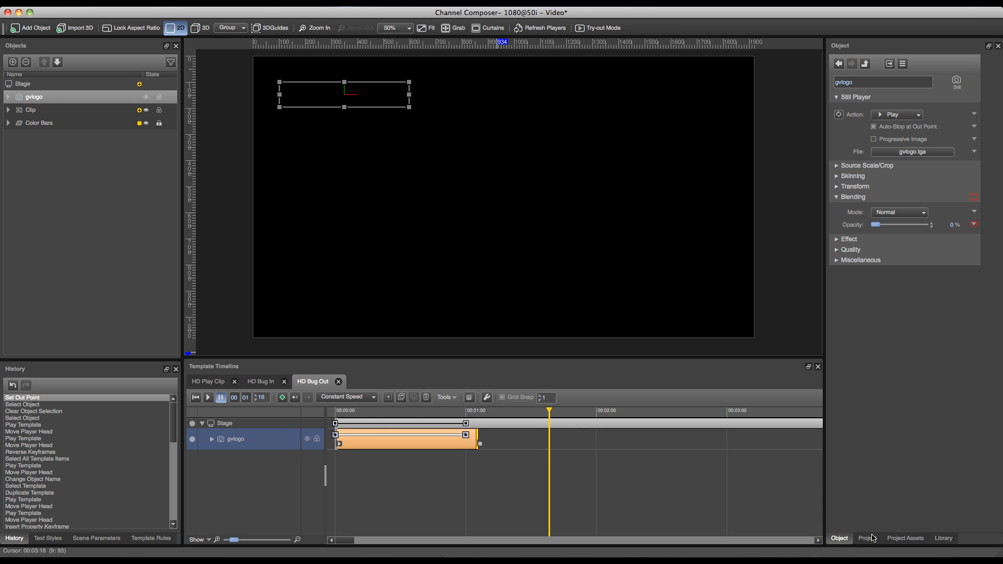
{"action": "left_click", "coordinate": [867, 539]}
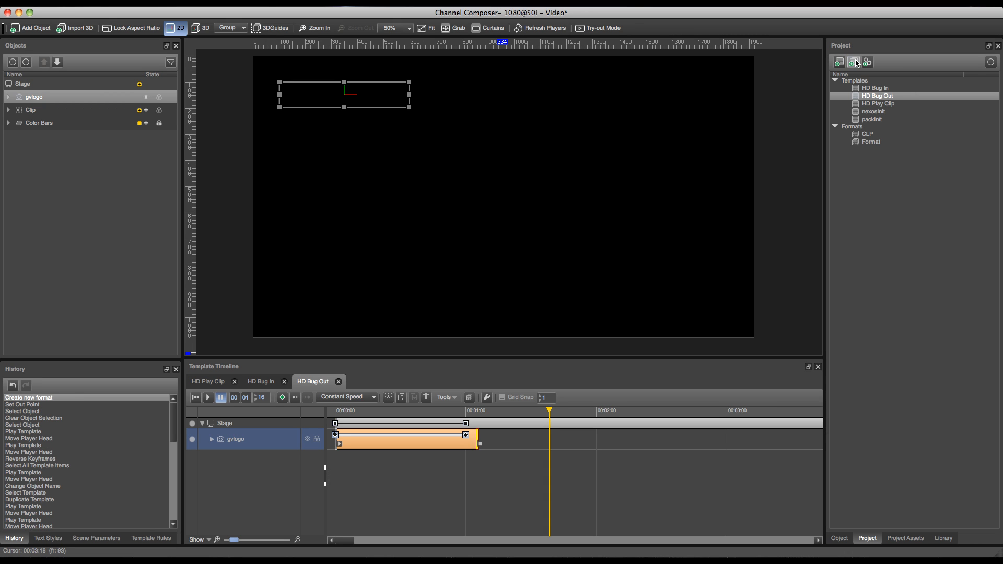
{"action": "right_click", "coordinate": [868, 142]}
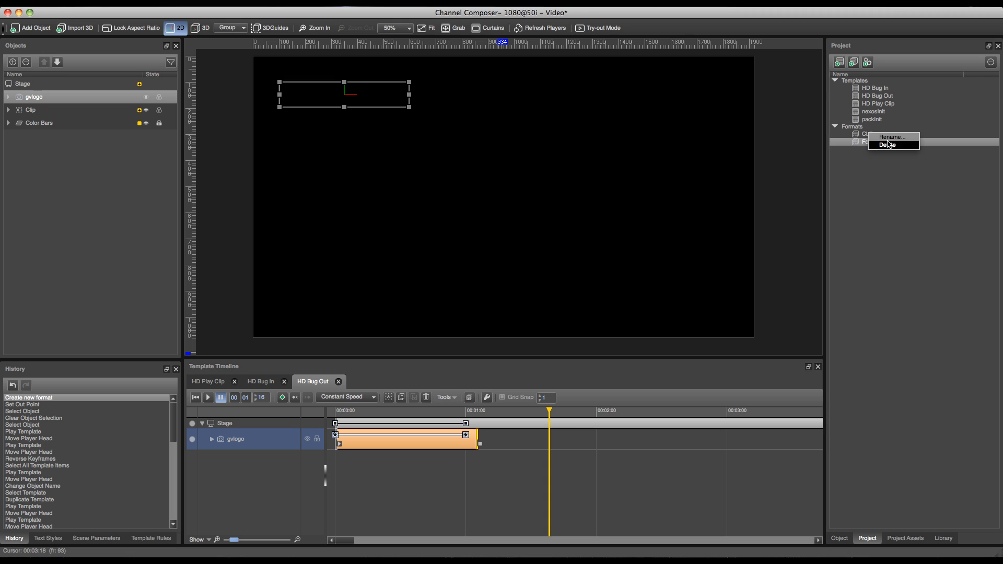
{"action": "left_click", "coordinate": [890, 137]}
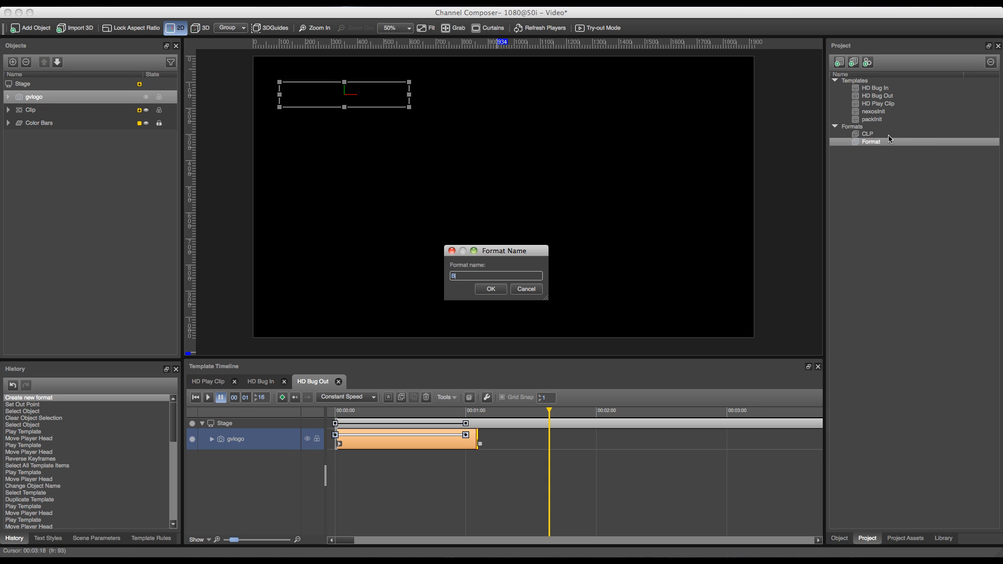
{"action": "left_click", "coordinate": [490, 288]}
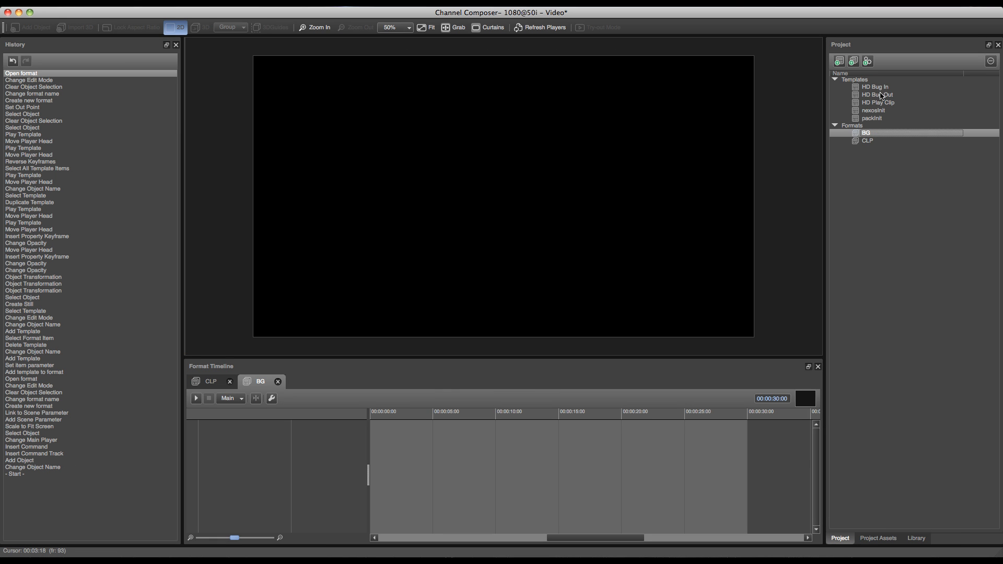
{"action": "mouse_move", "coordinate": [881, 93]}
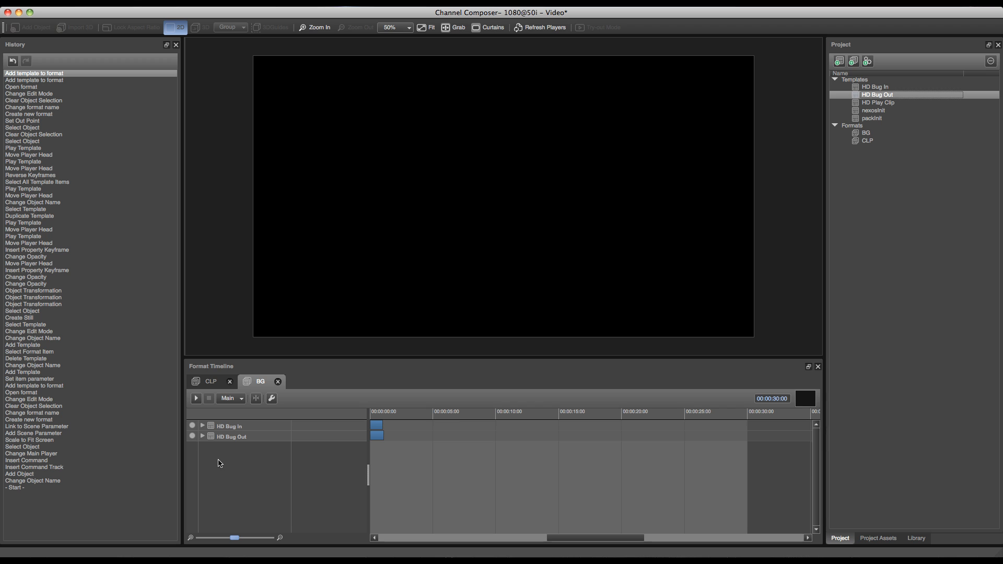
{"action": "mouse_move", "coordinate": [214, 451]}
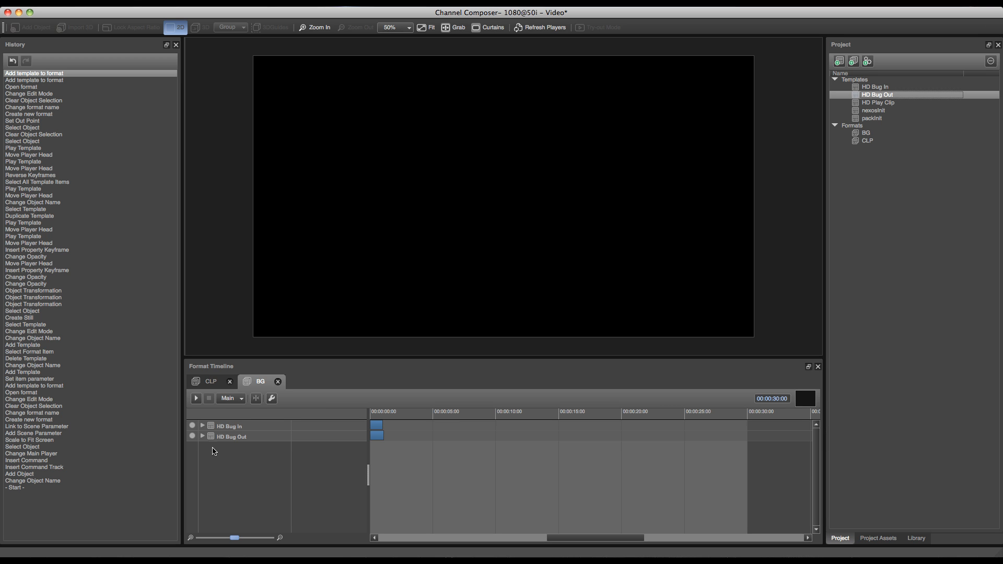
Expand HD Bug In in the Format Timeline to show its timing settings
{"action": "left_click", "coordinate": [202, 427]}
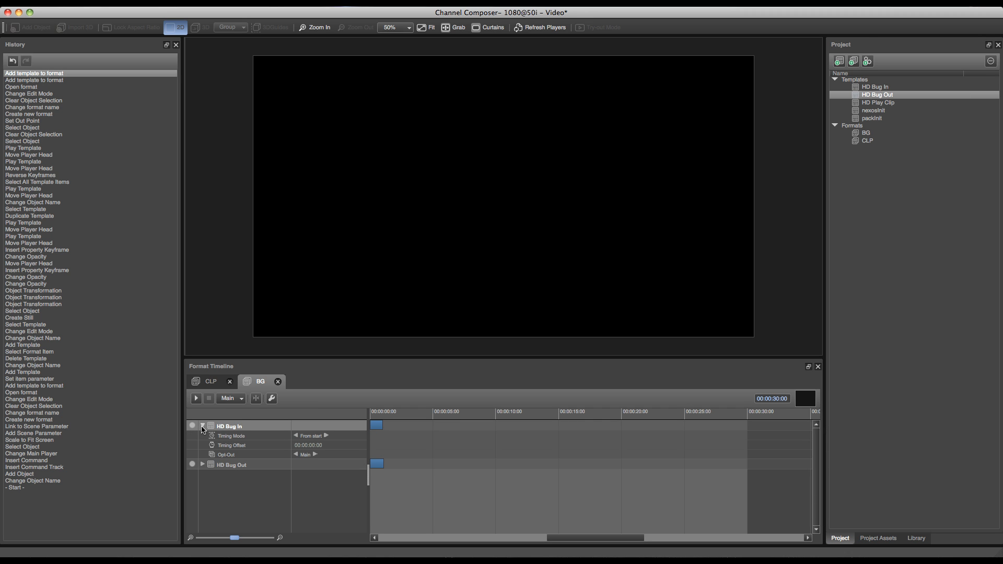
Expand HD Bug Out and switch its Timing Mode from From start to From end
{"action": "left_click", "coordinate": [203, 465]}
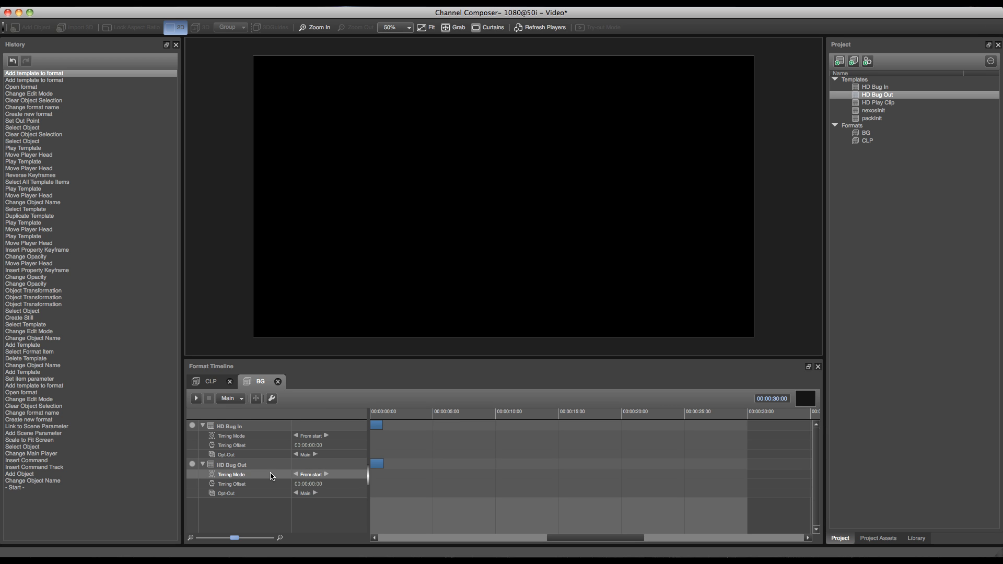
{"action": "left_click", "coordinate": [325, 474]}
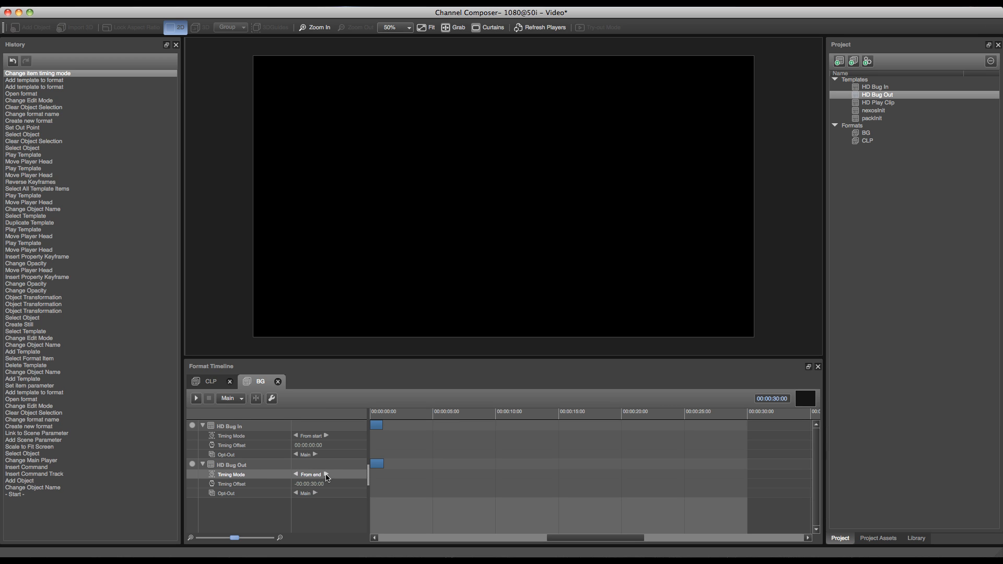